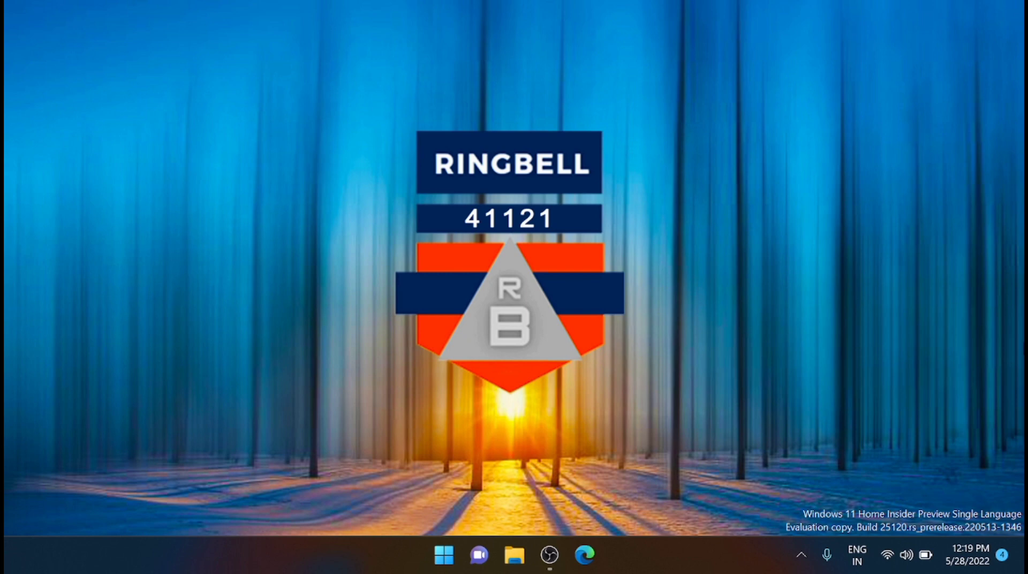
{"action": "mouse_move", "coordinate": [990, 373]}
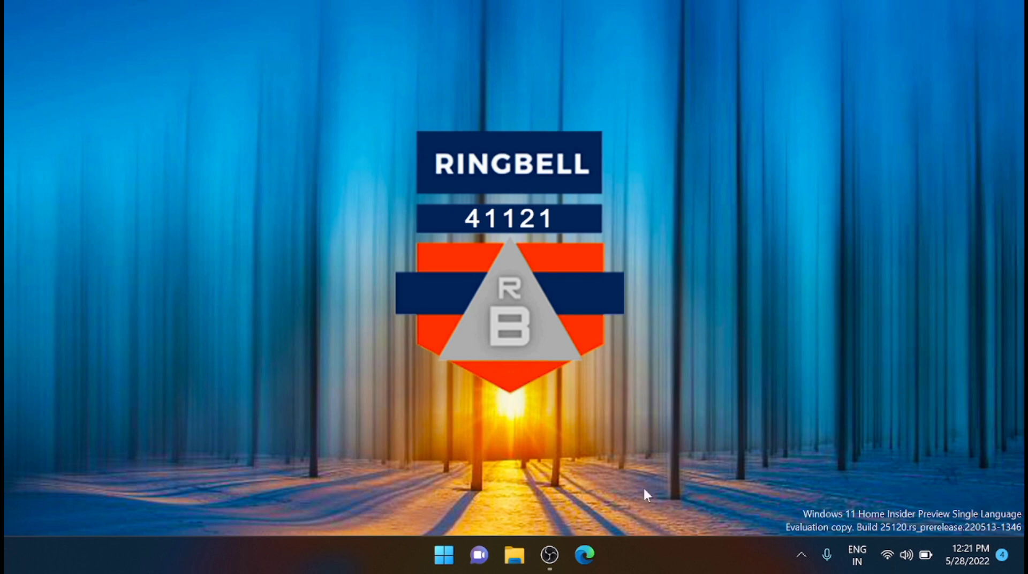
Search the Start menu for 'cmd' so Command Prompt appears as the best match
{"action": "left_click", "coordinate": [443, 554]}
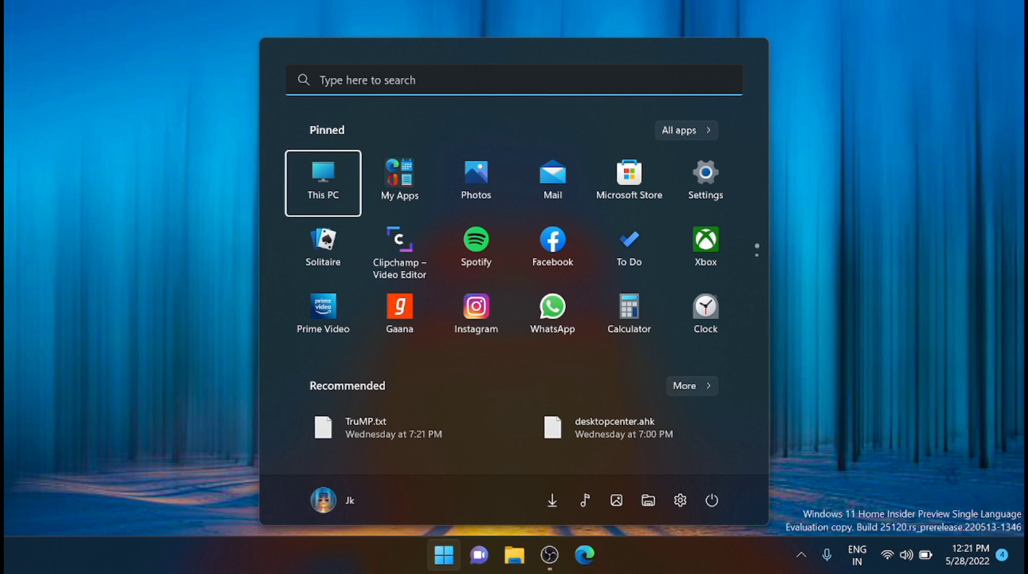
{"action": "type", "text": "cmd"}
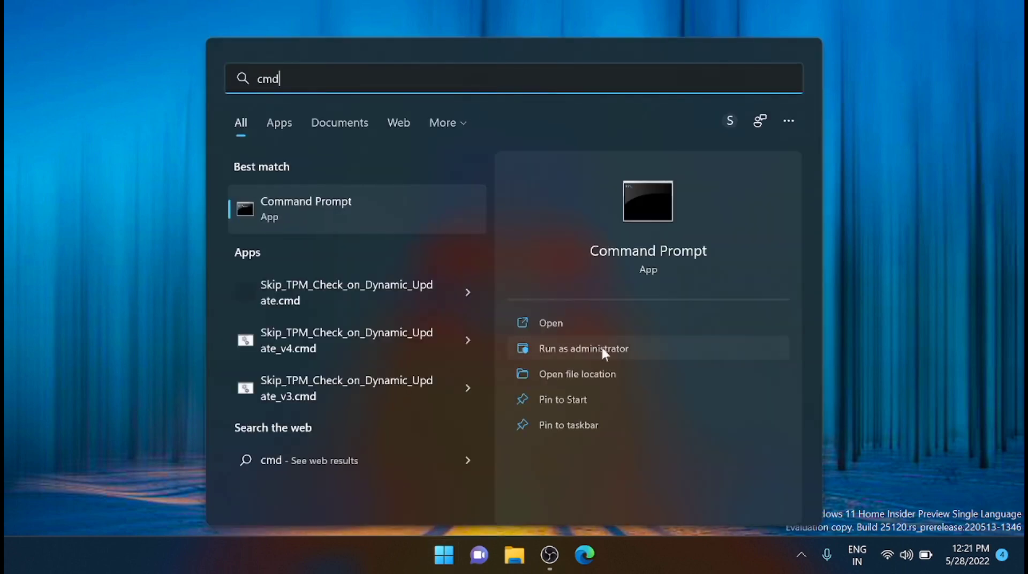
Launch Command Prompt as administrator and switch to the E: drive with cd /d e:
{"action": "left_click", "coordinate": [582, 348]}
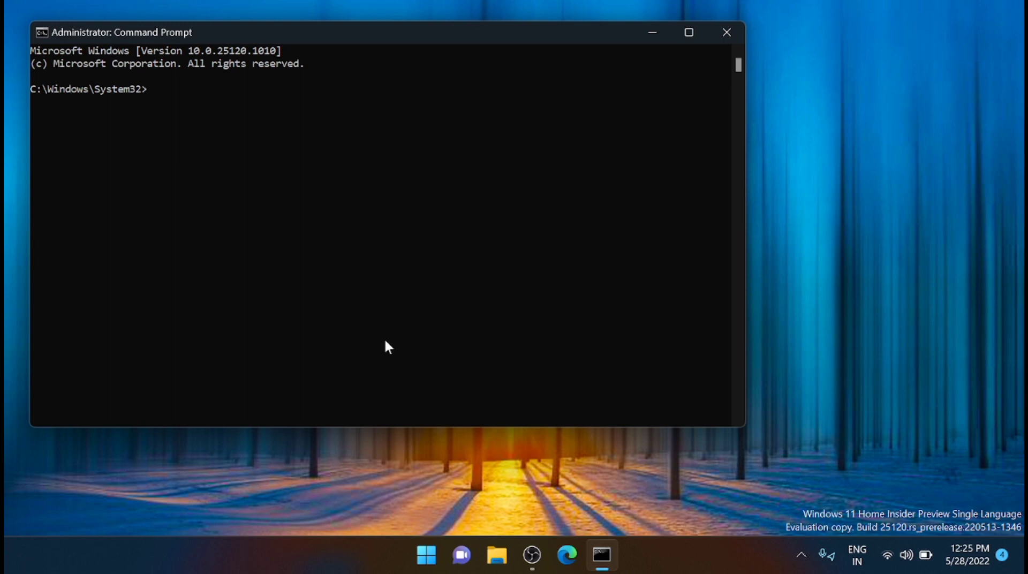
{"action": "type", "text": "cd"}
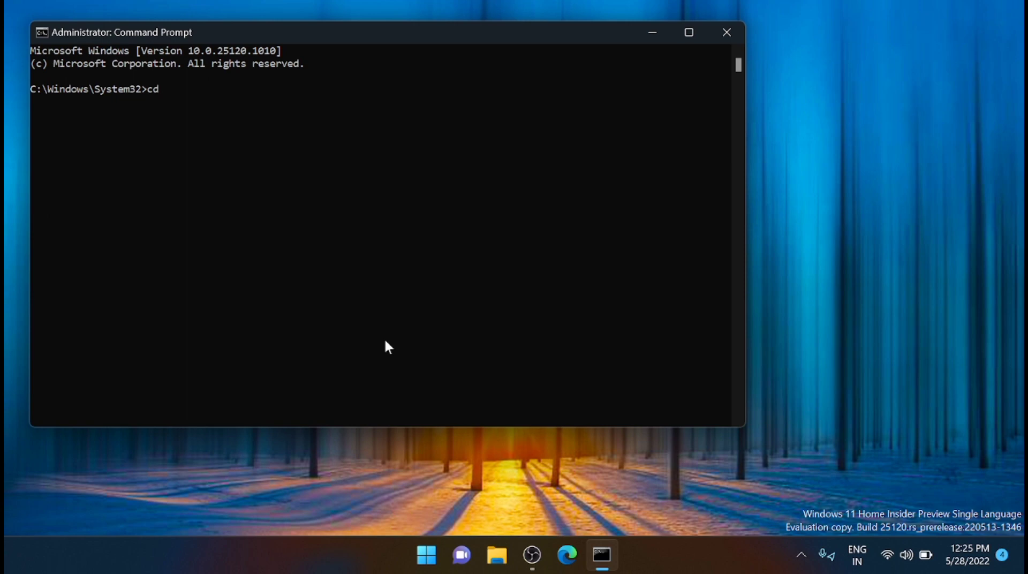
{"action": "type", "text": "/d"}
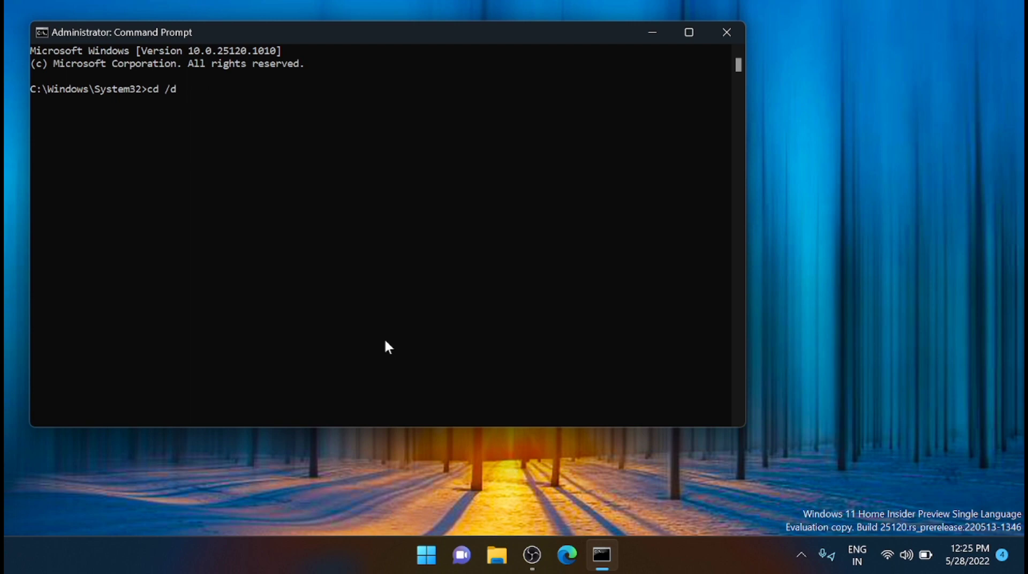
{"action": "type", "text": "e:"}
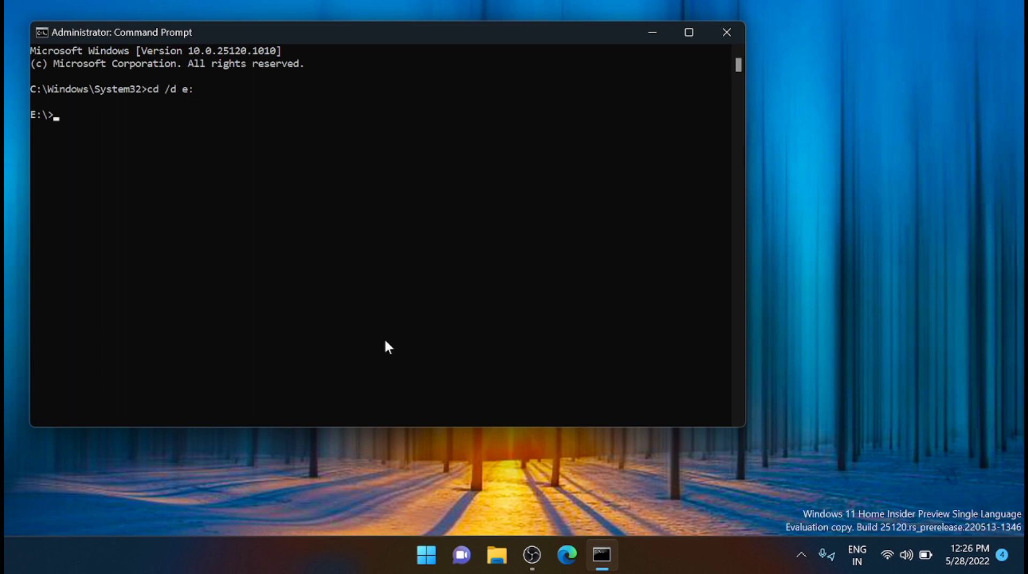
Create the folders jaunary, february, march and april in one md command
{"action": "type", "text": "md"}
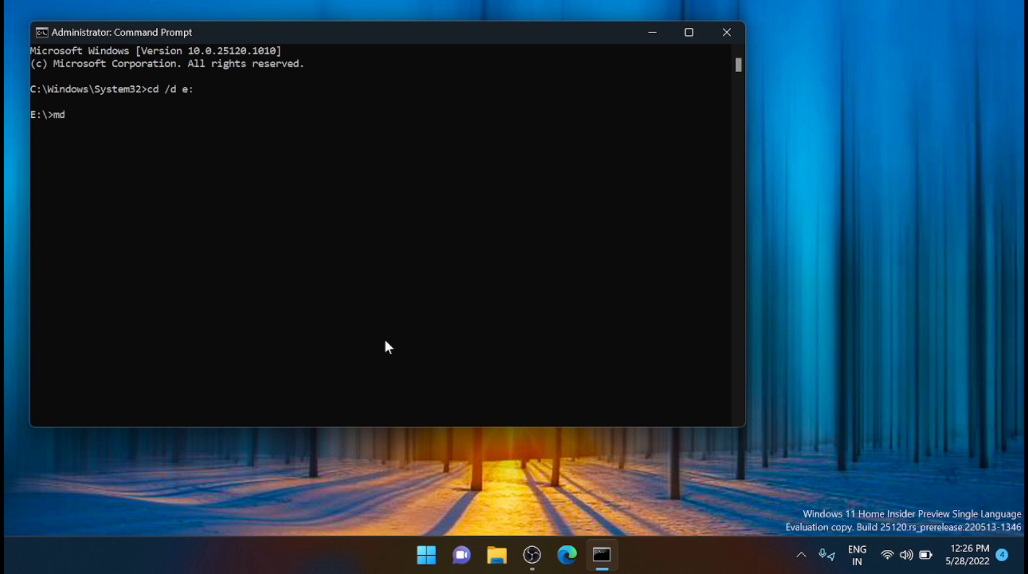
{"action": "type", "text": "jaun"}
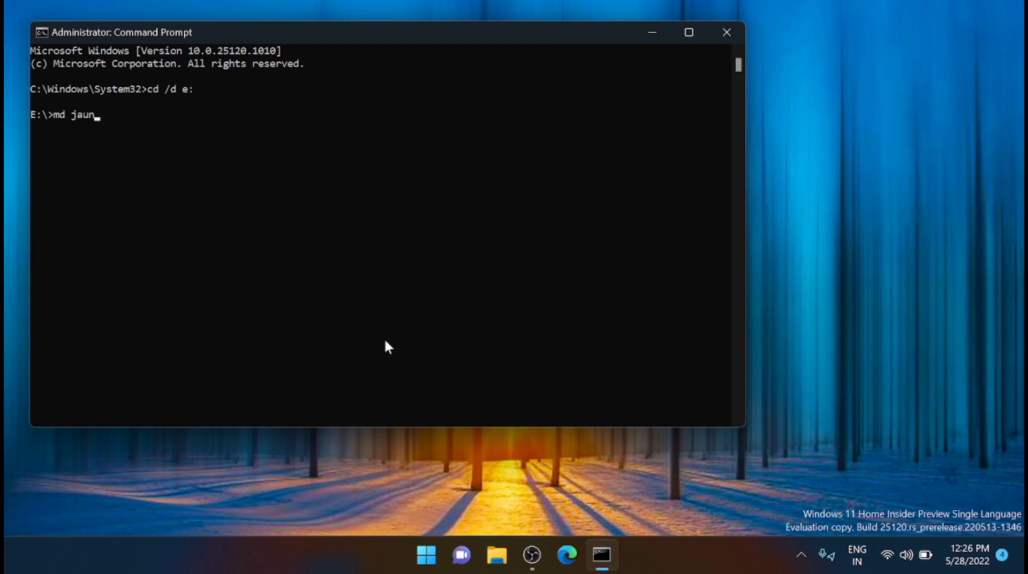
{"action": "type", "text": "ary feb"}
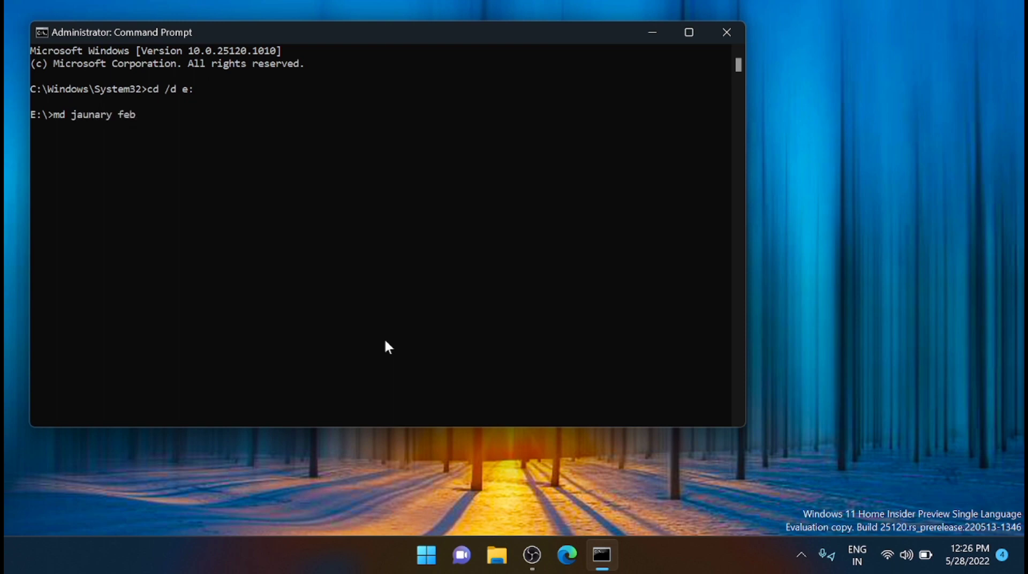
{"action": "type", "text": "ruary march april"}
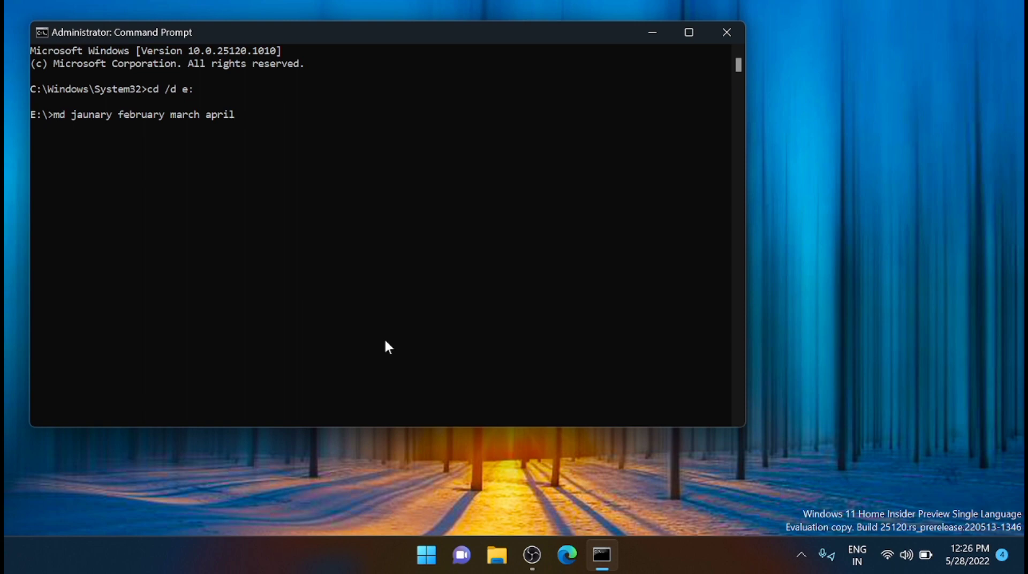
{"action": "key", "text": "Return"}
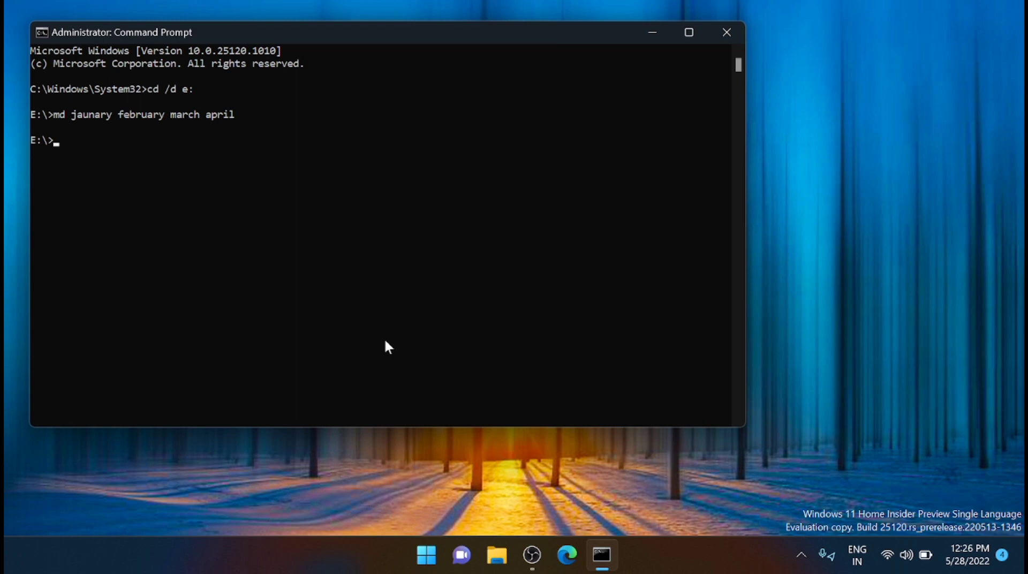
{"action": "mouse_move", "coordinate": [661, 112]}
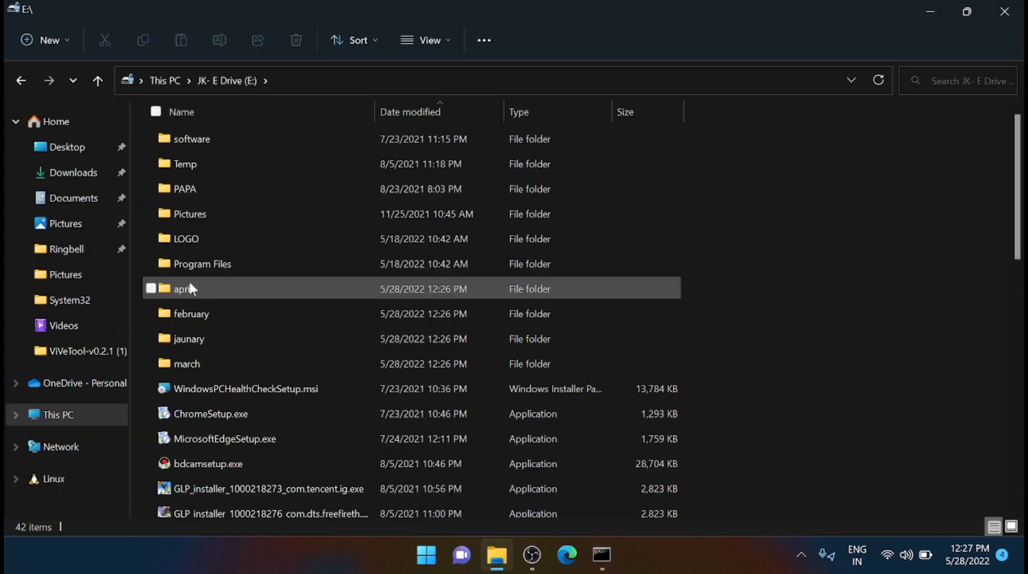
{"action": "mouse_move", "coordinate": [259, 306]}
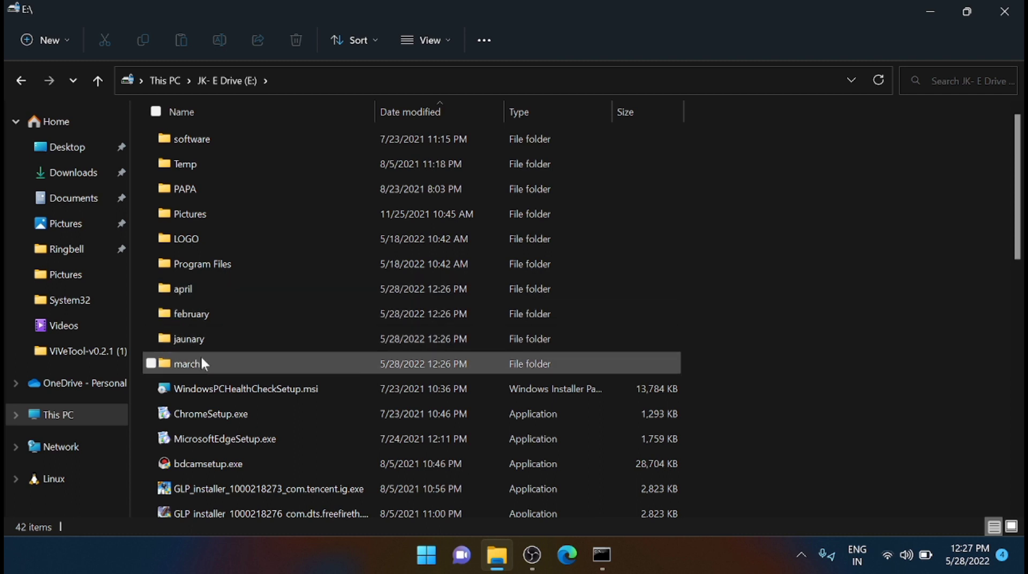
{"action": "mouse_move", "coordinate": [204, 363]}
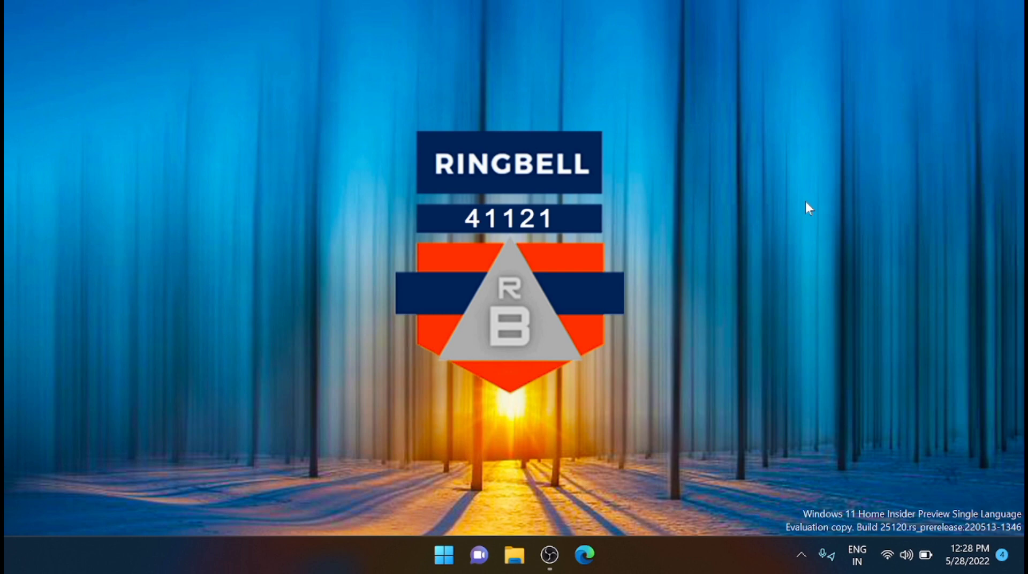
{"action": "mouse_move", "coordinate": [701, 255]}
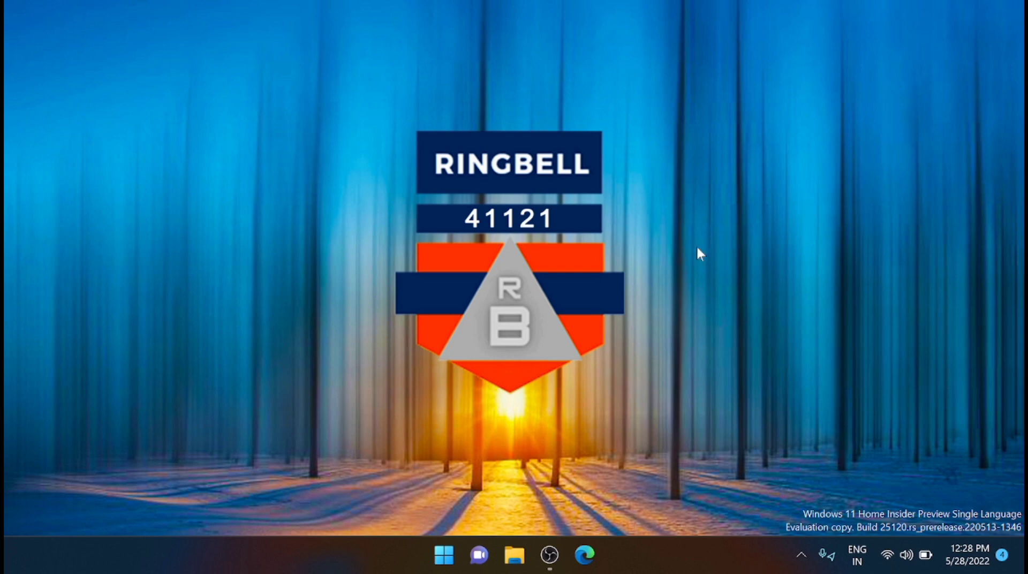
Search the Start menu for 'powe' and launch Windows PowerShell as administrator
{"action": "left_click", "coordinate": [443, 554]}
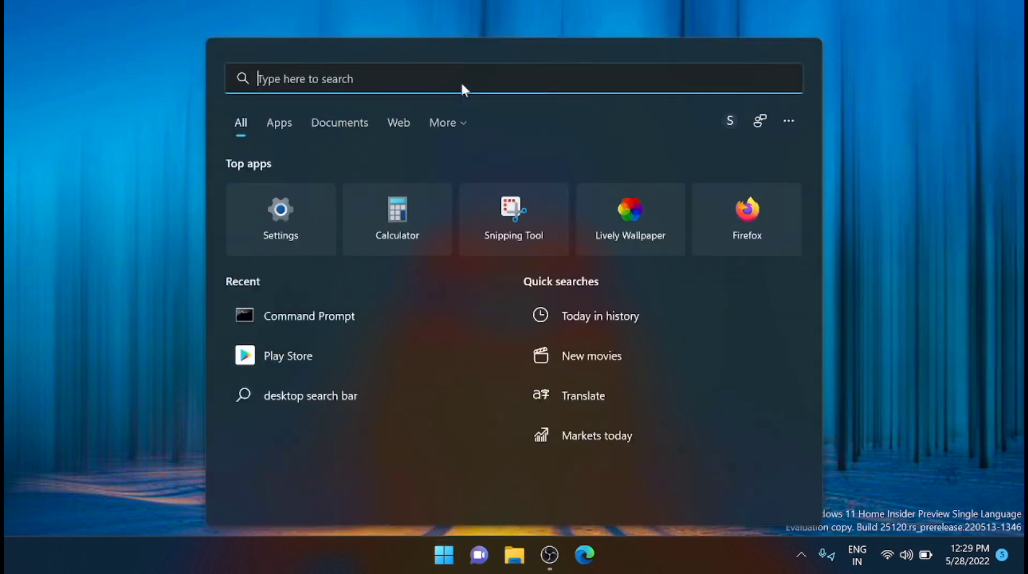
{"action": "type", "text": "powe"}
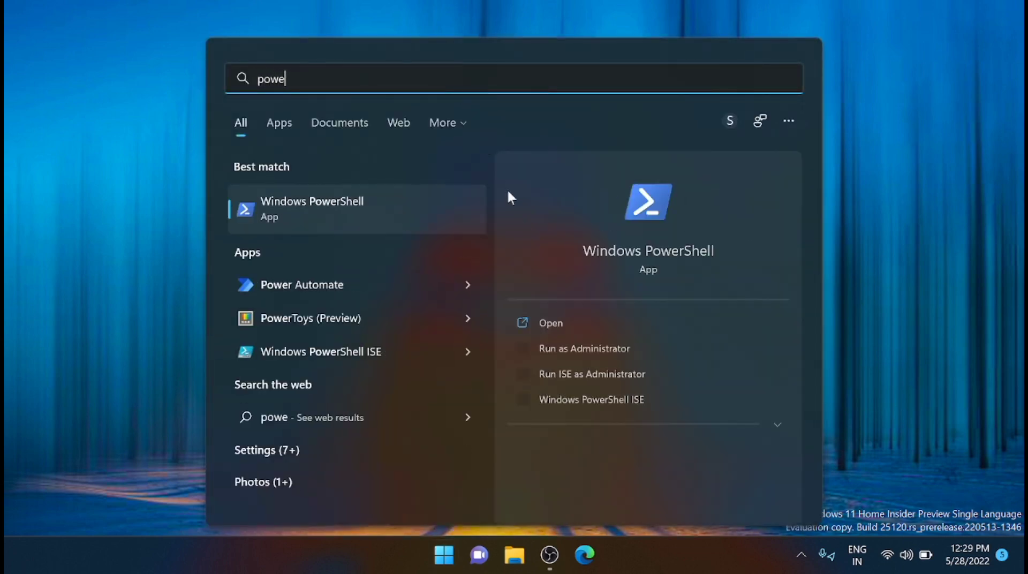
{"action": "mouse_move", "coordinate": [574, 284]}
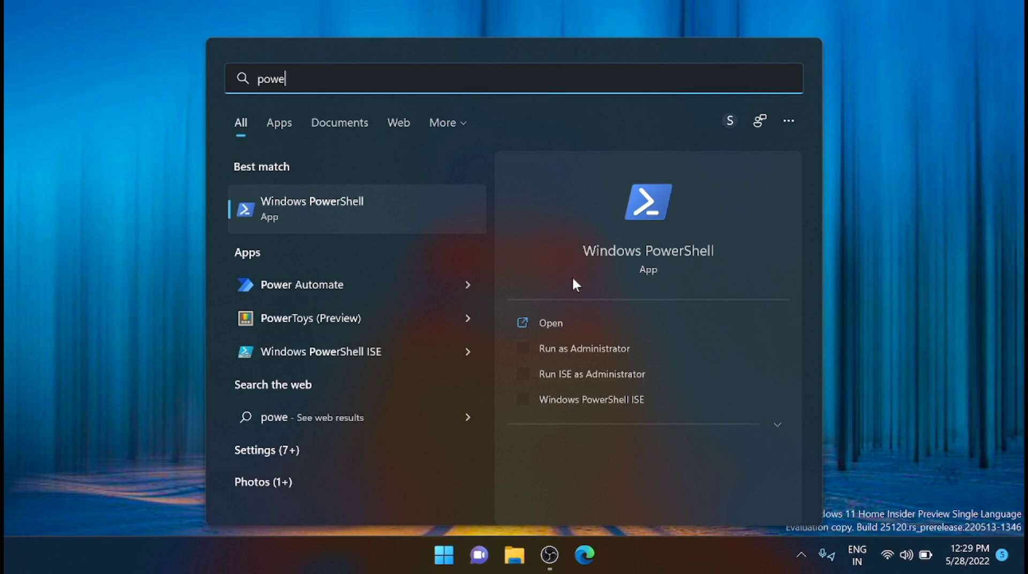
{"action": "mouse_move", "coordinate": [585, 348]}
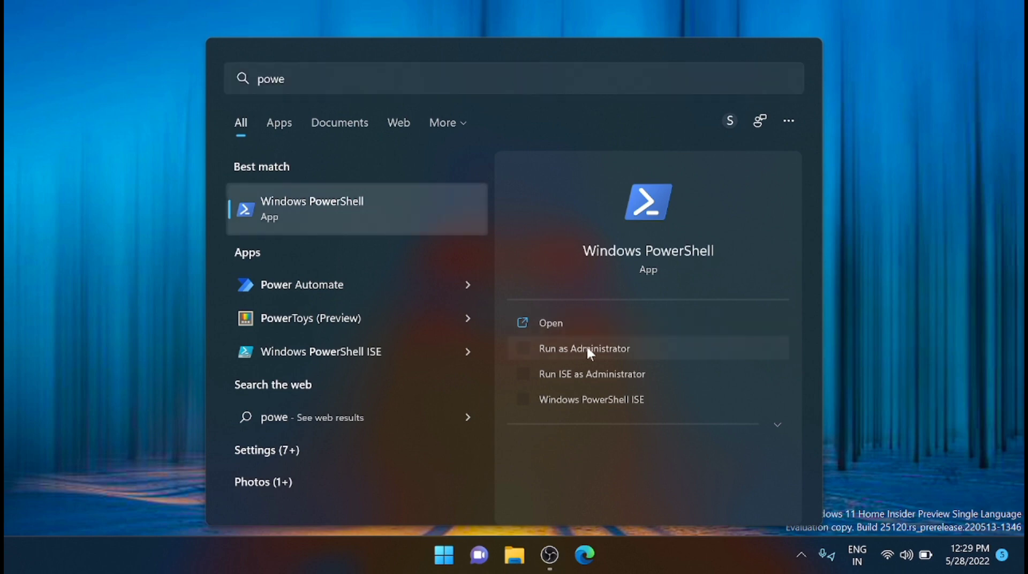
{"action": "left_click", "coordinate": [583, 348]}
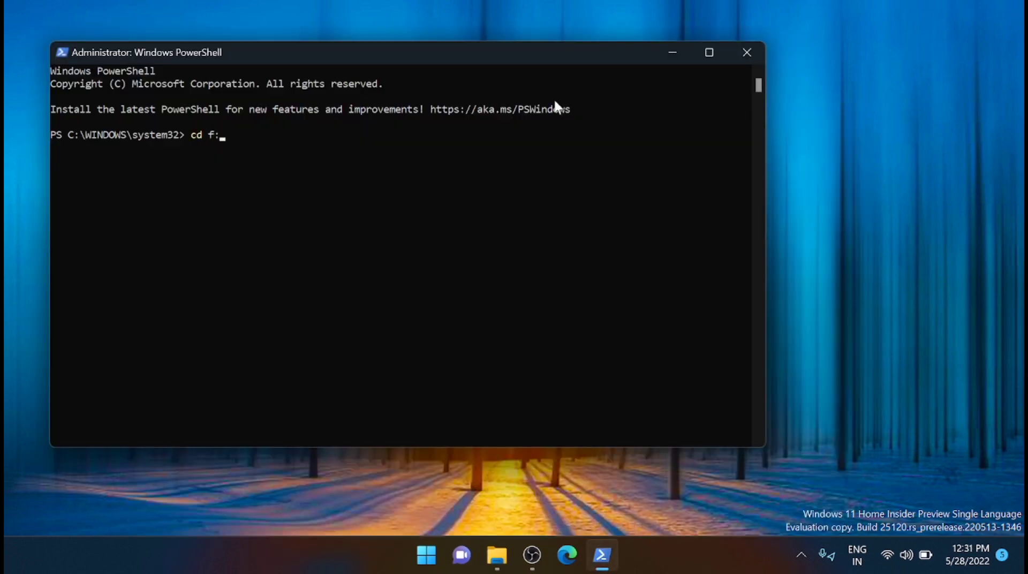
Switch PowerShell to F: and create folders "1" through "10" with one md command
{"action": "key", "text": "Return"}
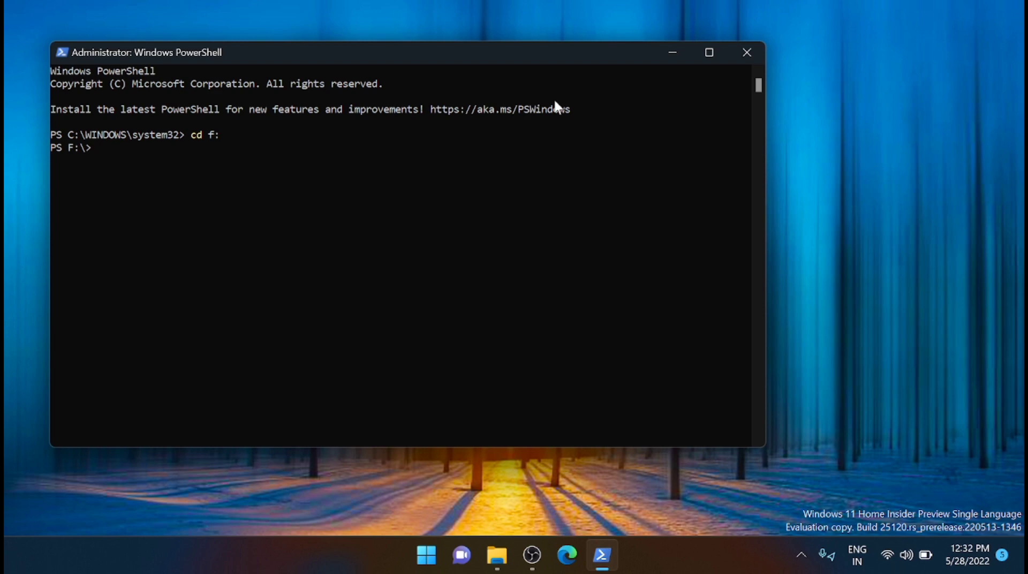
{"action": "type", "text": "md"}
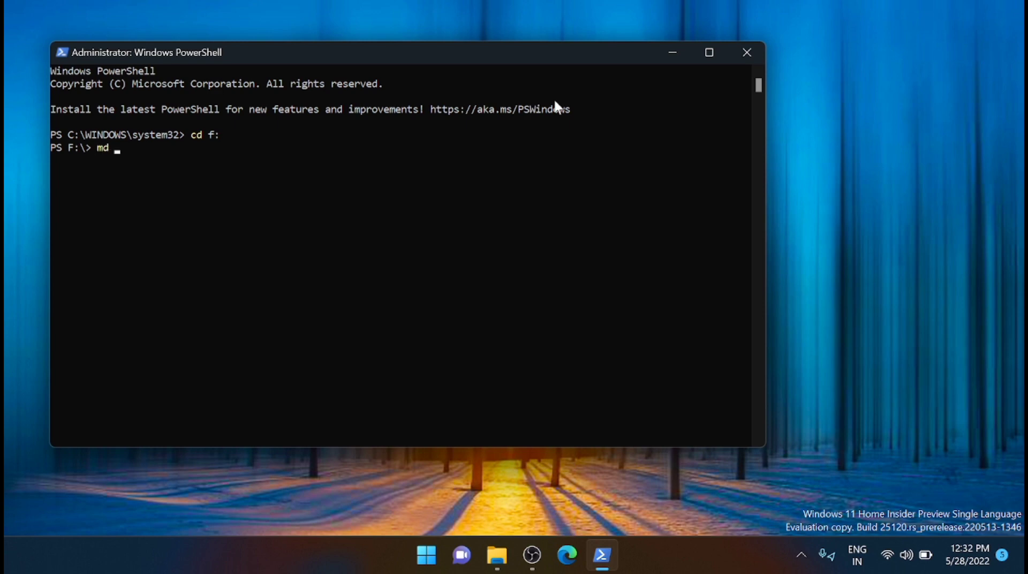
{"action": "type", "text": "\""}
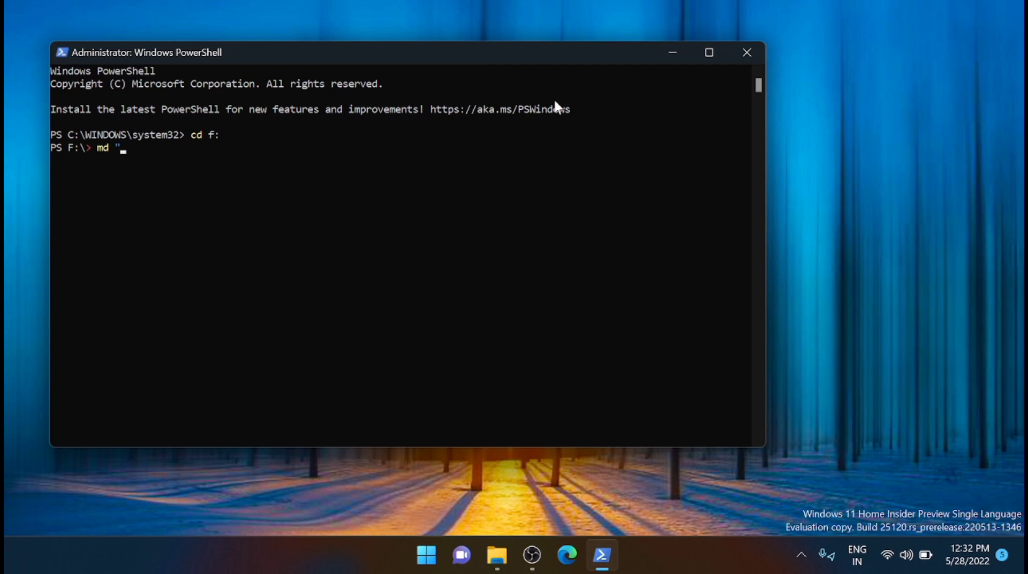
{"action": "type", "text": "1\","}
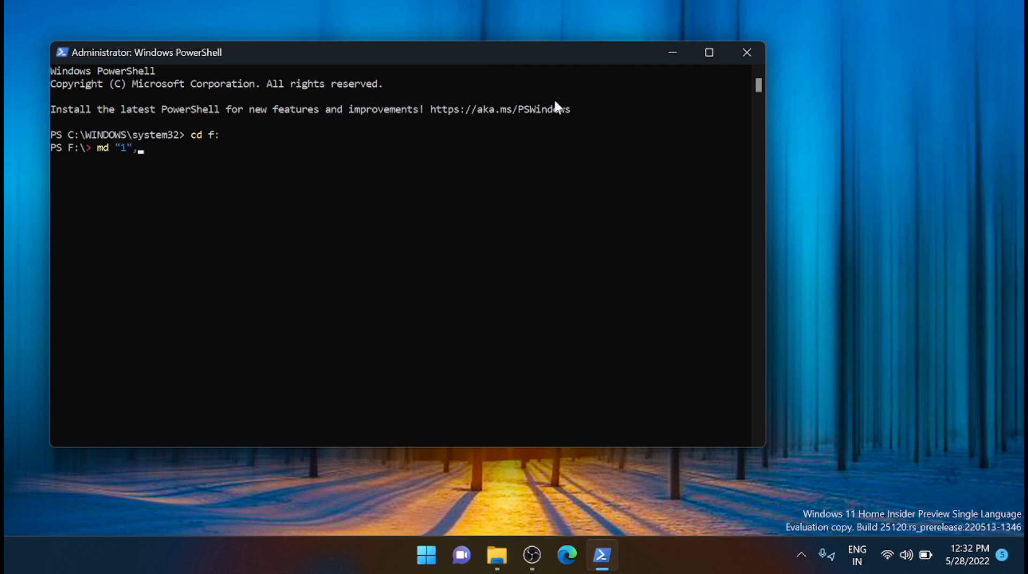
{"action": "type", "text": "\"2\",\"3\",\"4\",\"5\",\"6\",\"7\","}
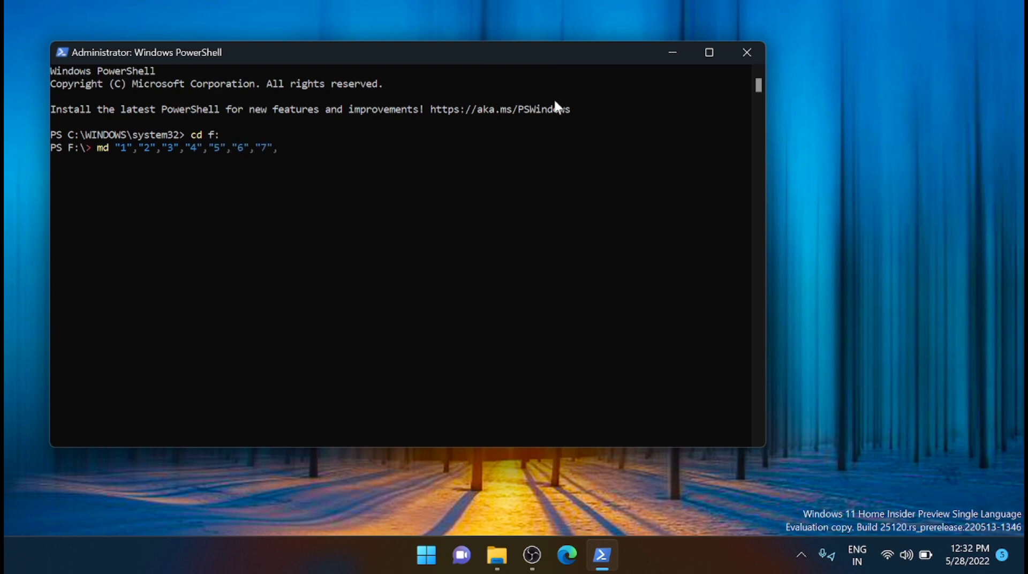
{"action": "type", "text": "\"8\",\"9\",\"10\""}
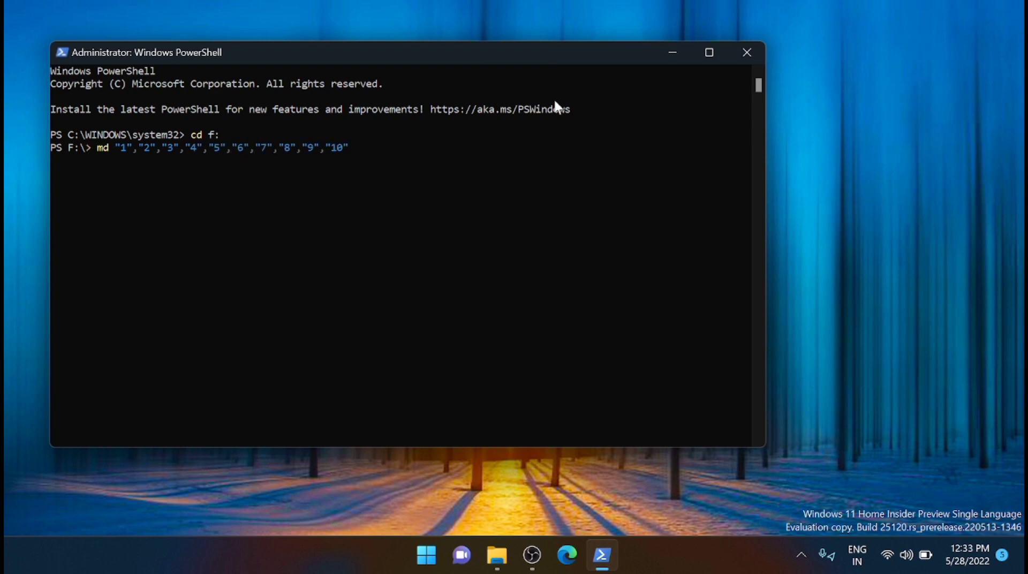
{"action": "key", "text": "Return"}
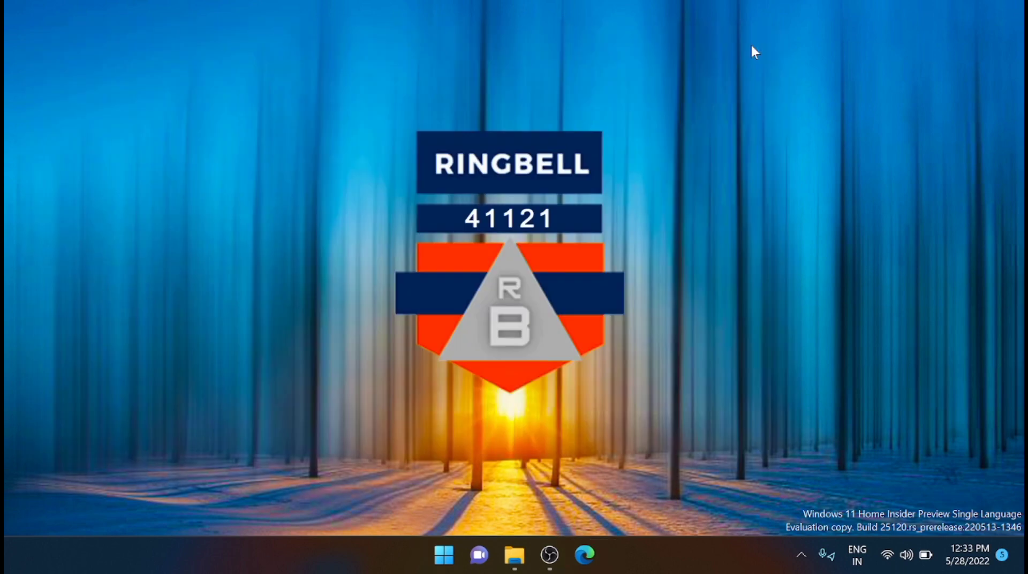
{"action": "mouse_move", "coordinate": [513, 554]}
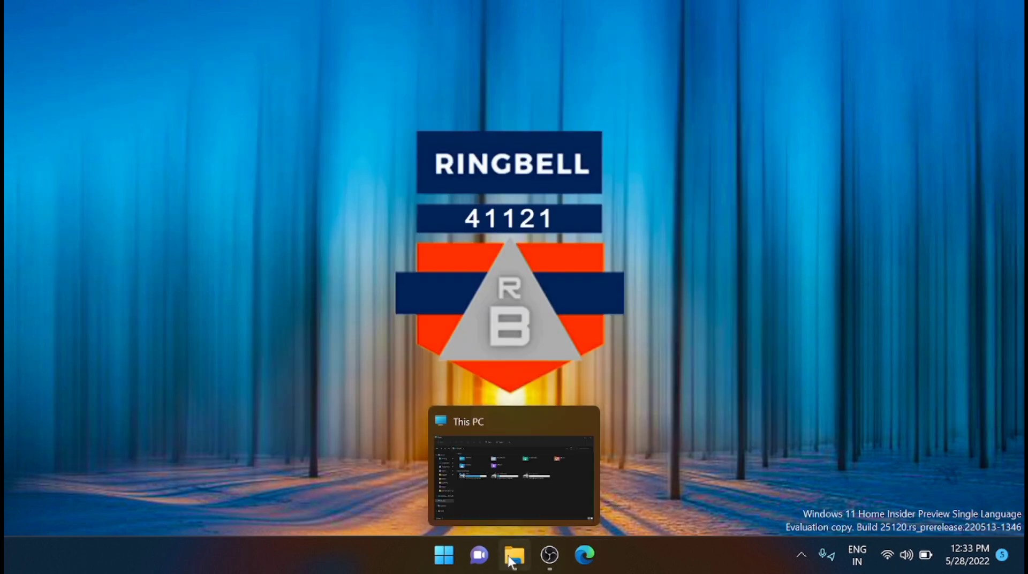
{"action": "left_click", "coordinate": [514, 556]}
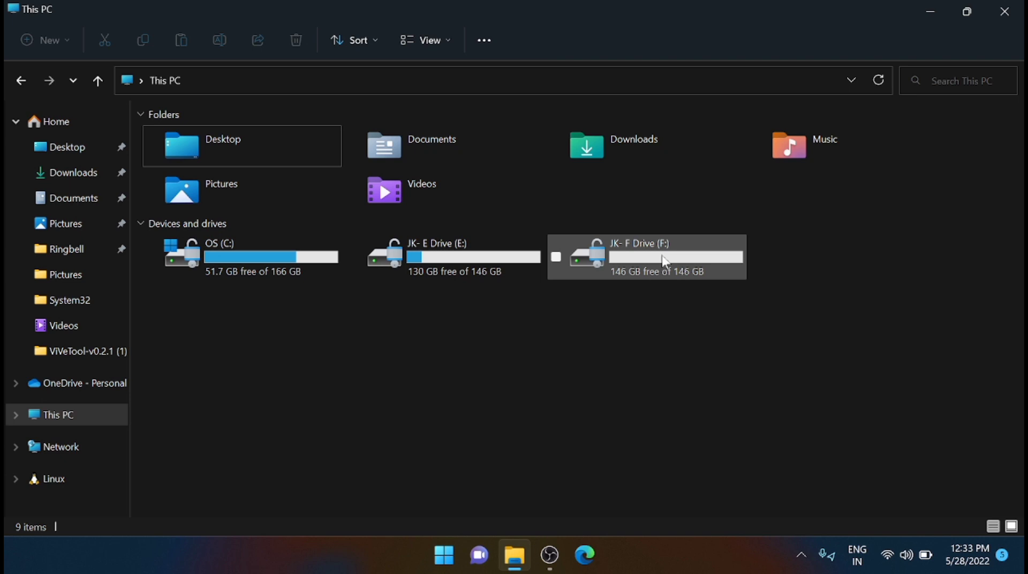
{"action": "double_click", "coordinate": [647, 256]}
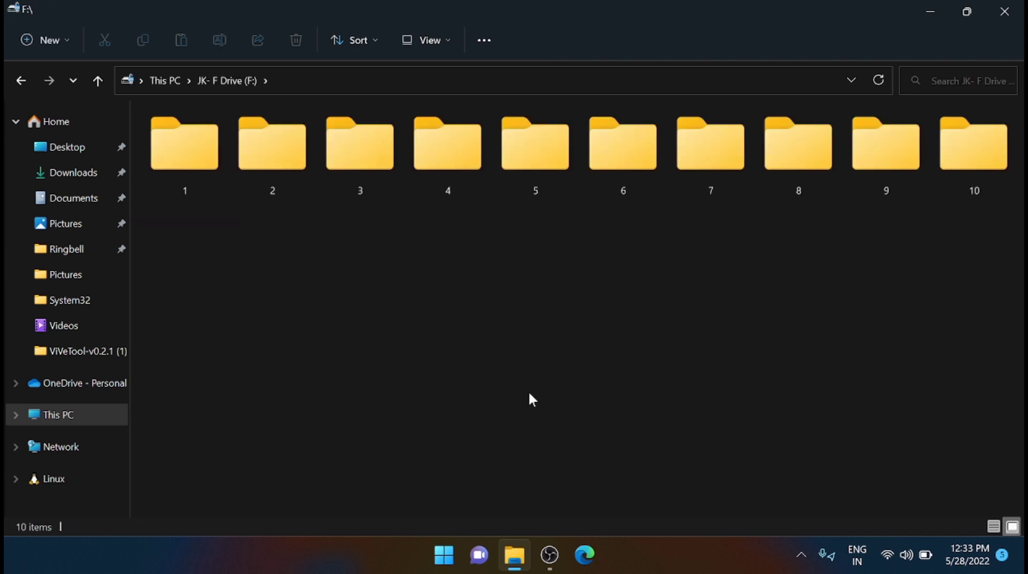
{"action": "mouse_move", "coordinate": [193, 265]}
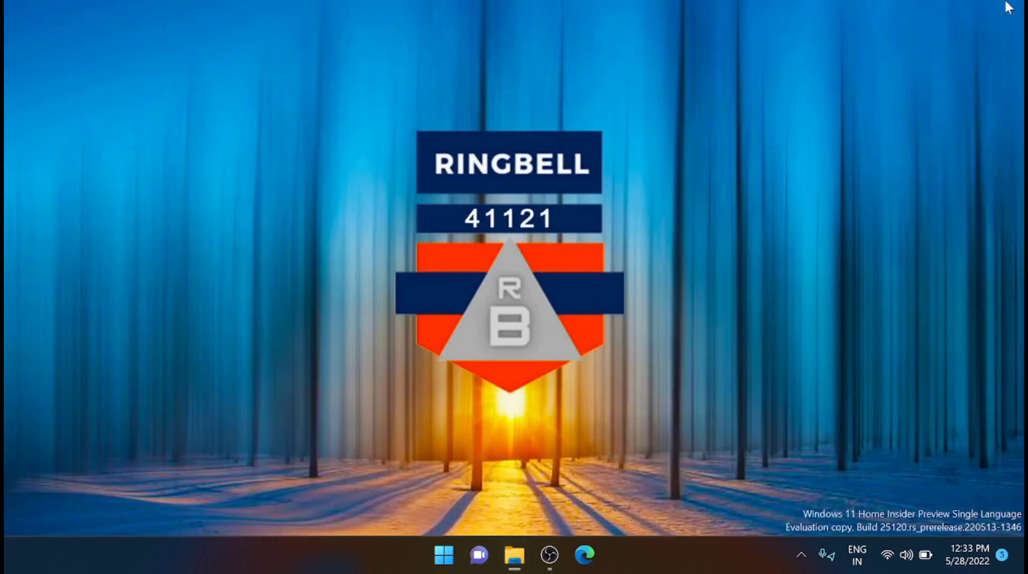
{"action": "mouse_move", "coordinate": [978, 200]}
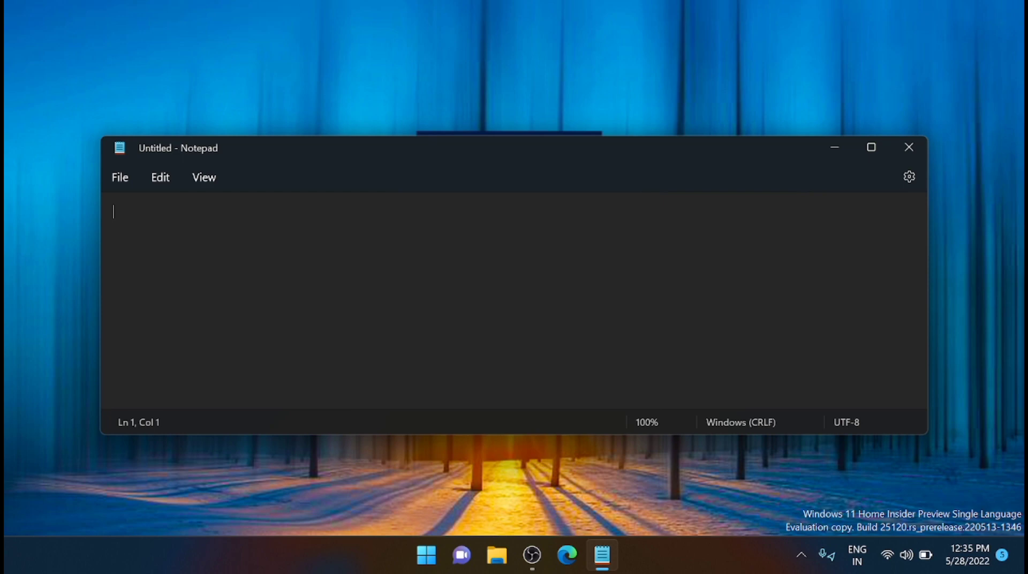
{"action": "type", "text": "@E"}
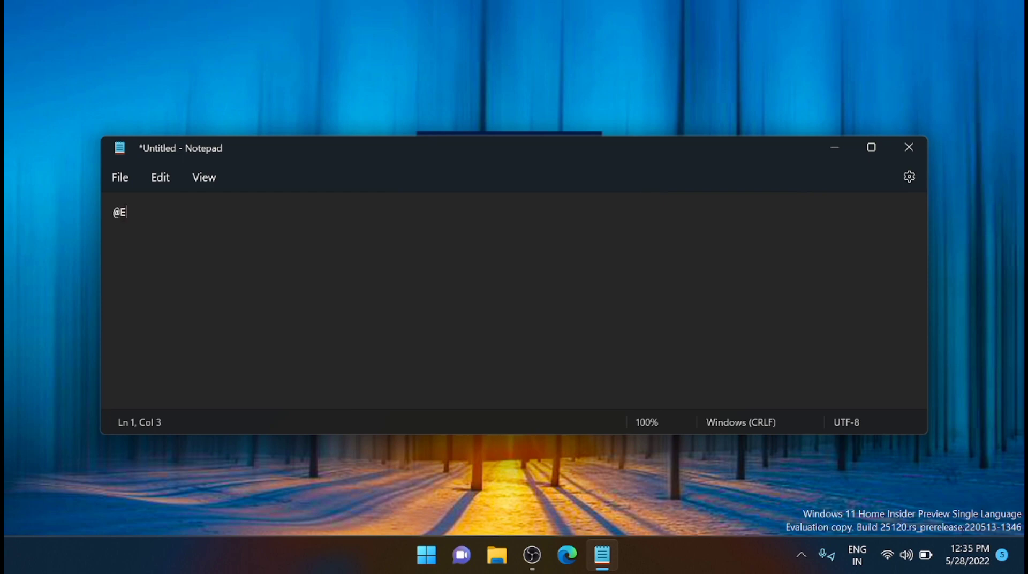
{"action": "type", "text": "CHO OF"}
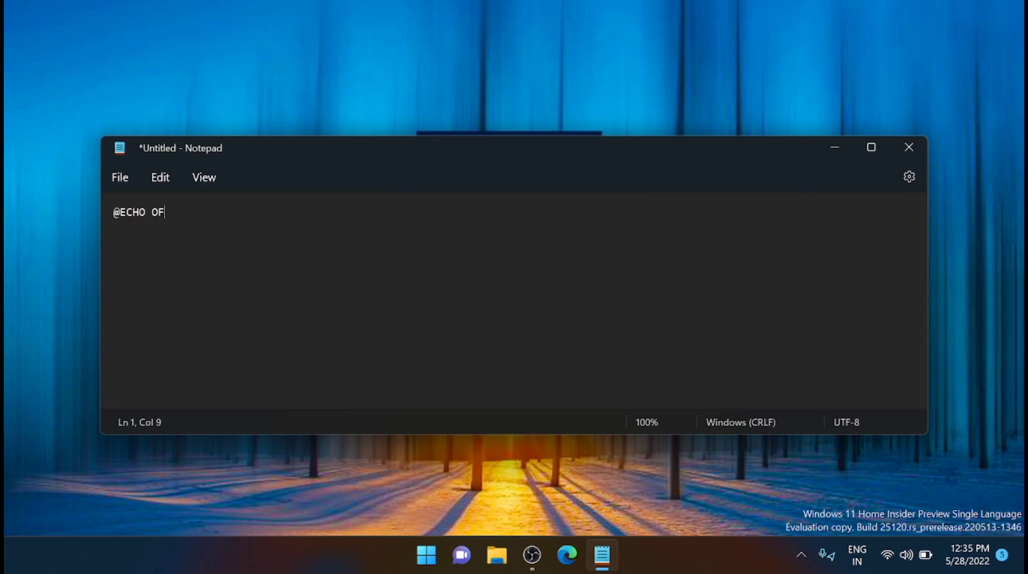
{"action": "type", "text": "F"}
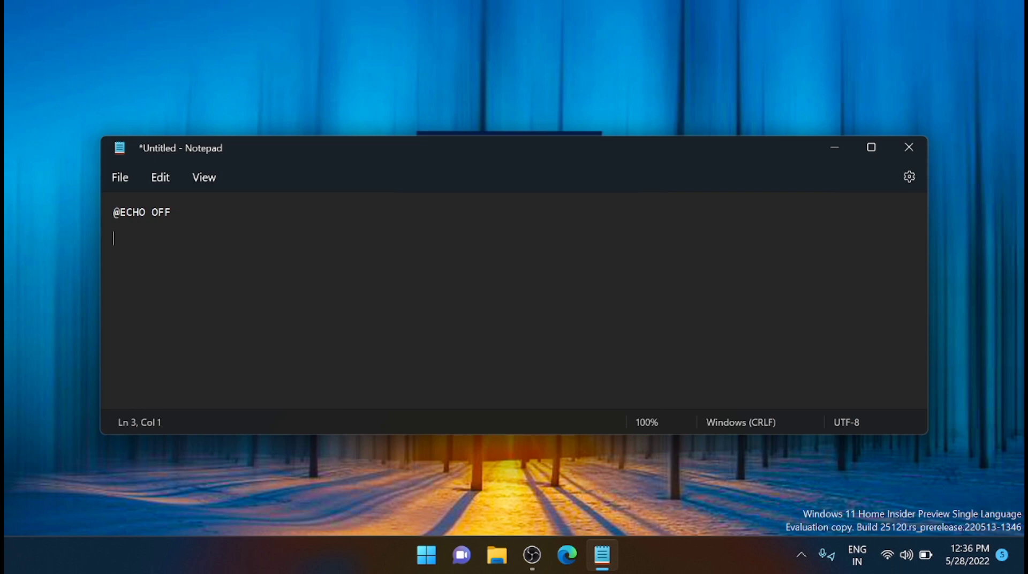
Write the md line creating "Ringbell"\"windows1" and "Youtube"\"channel"
{"action": "type", "text": "md \""}
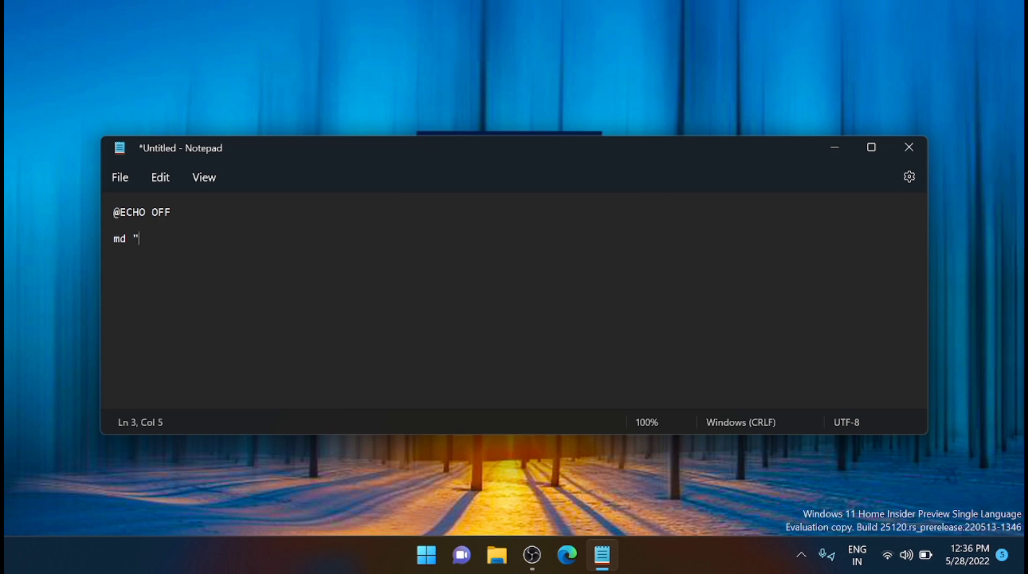
{"action": "type", "text": "Ringbell"}
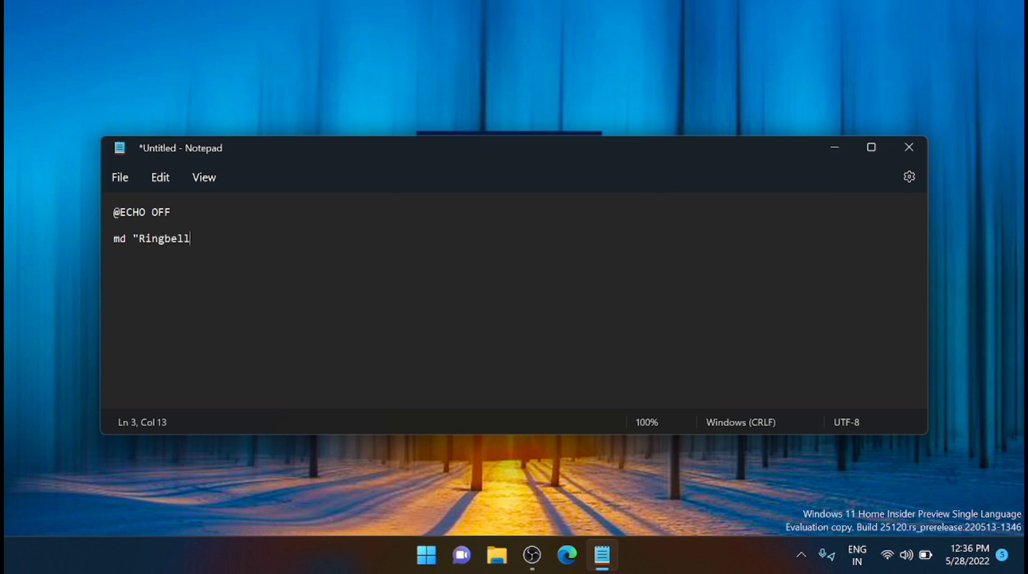
{"action": "type", "text": "\"\\"}
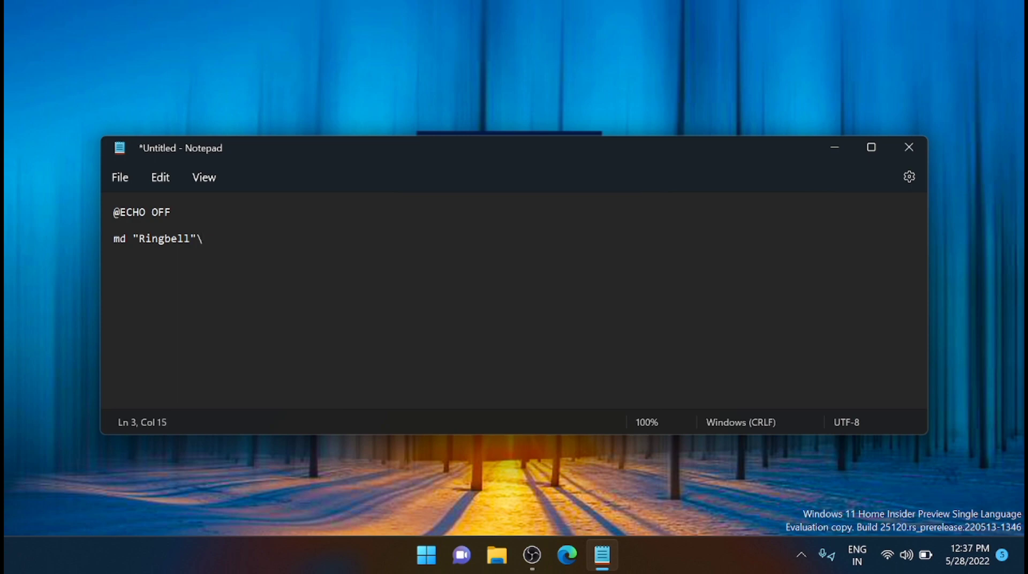
{"action": "type", "text": "\""}
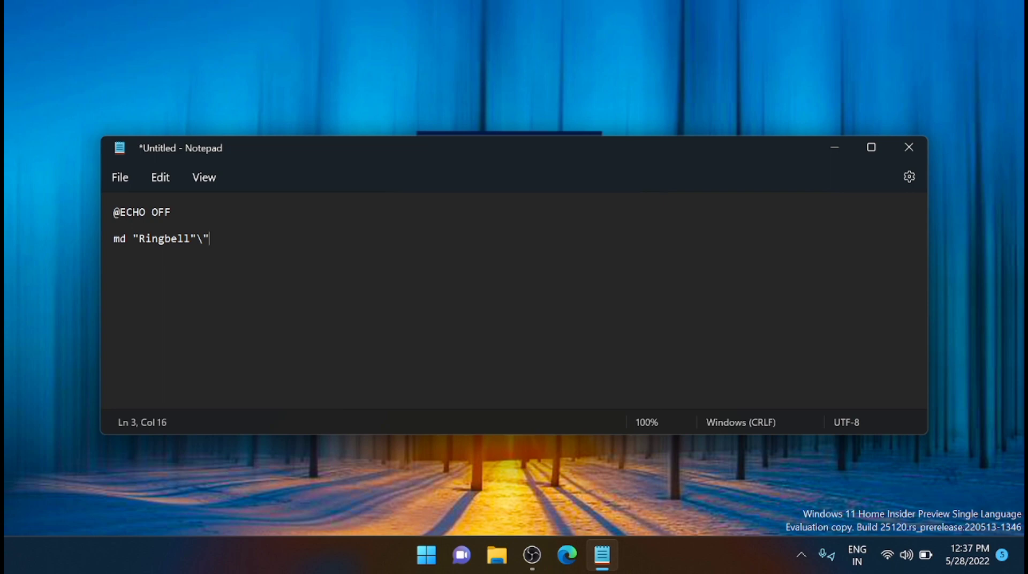
{"action": "type", "text": "windows"}
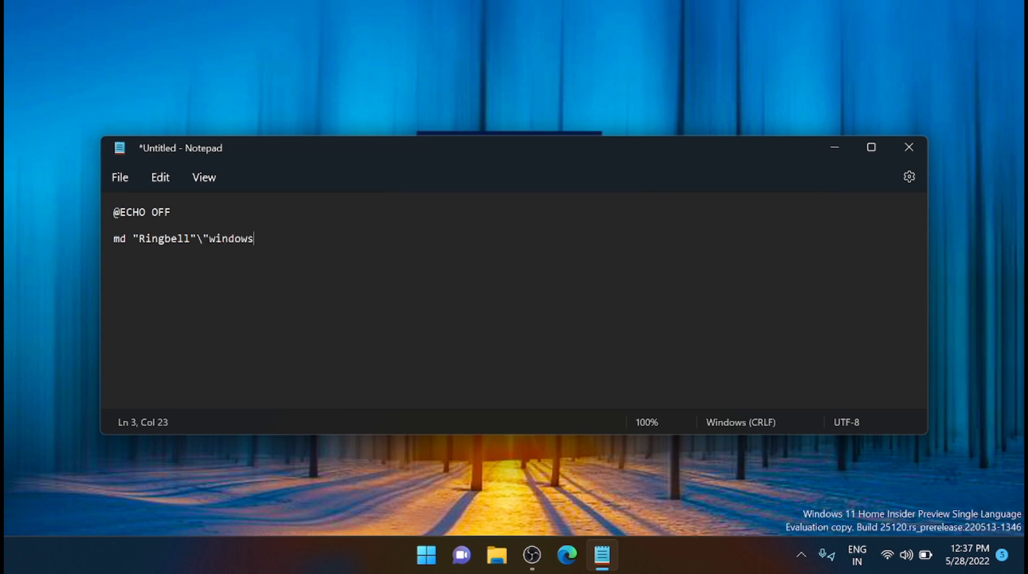
{"action": "type", "text": "1"}
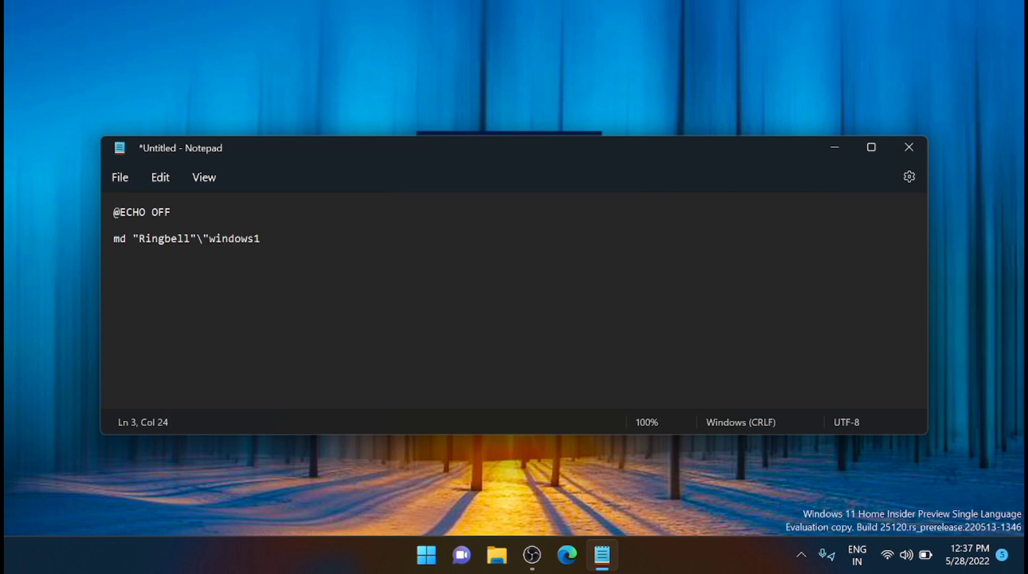
{"action": "type", "text": "\""}
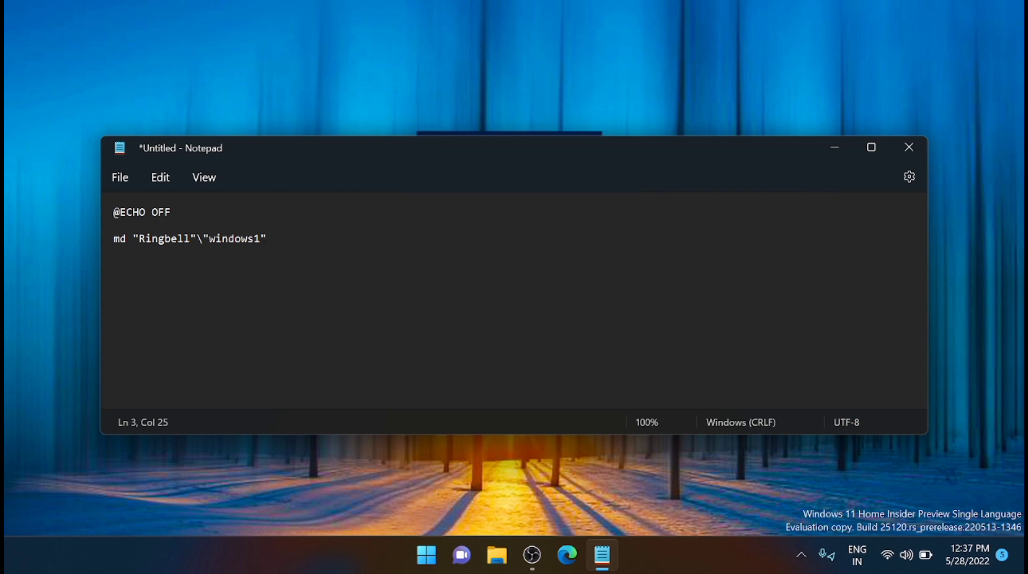
{"action": "type", "text": "\""}
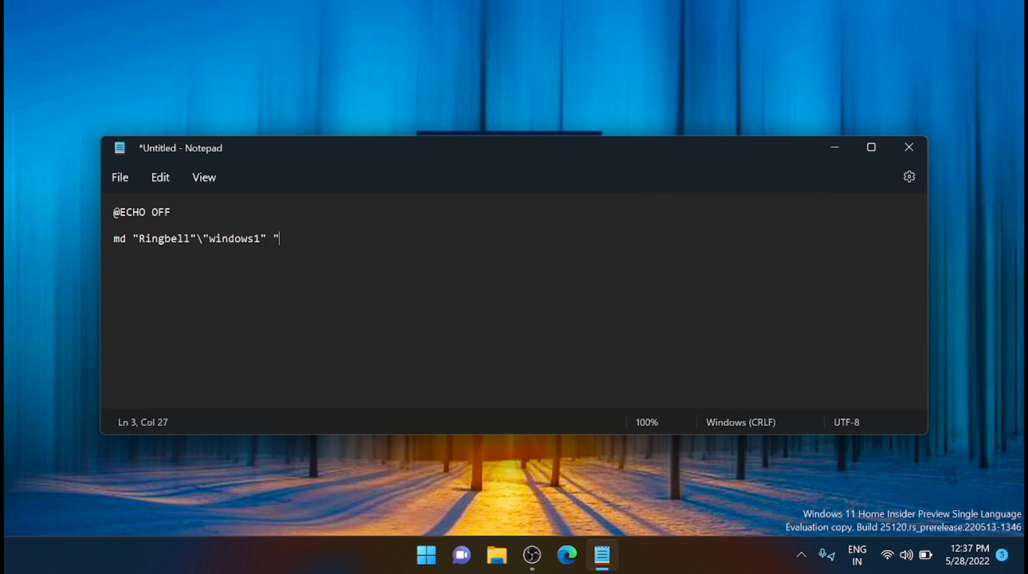
{"action": "type", "text": "You"}
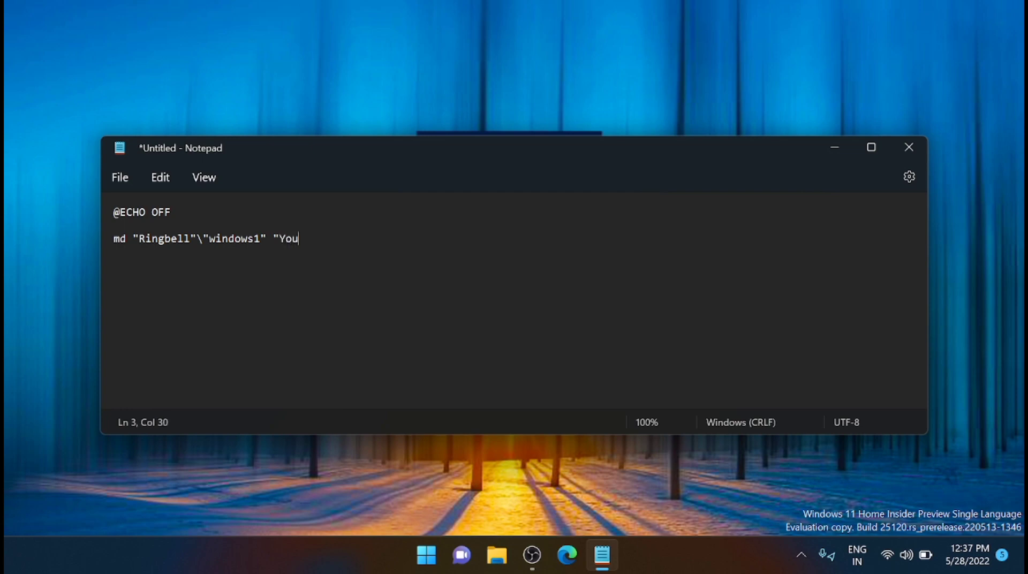
{"action": "type", "text": "tube"}
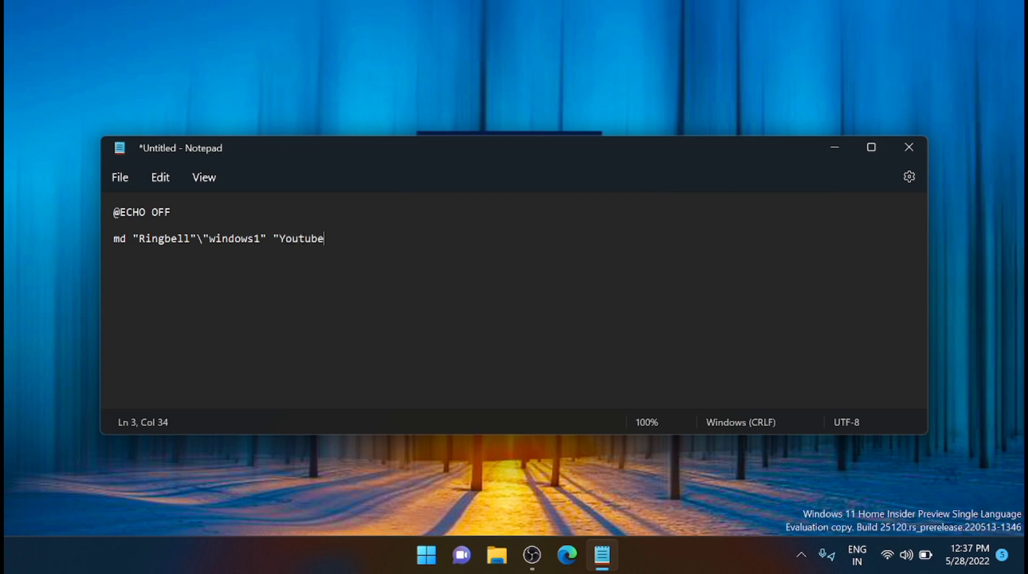
{"action": "type", "text": "\"\\"}
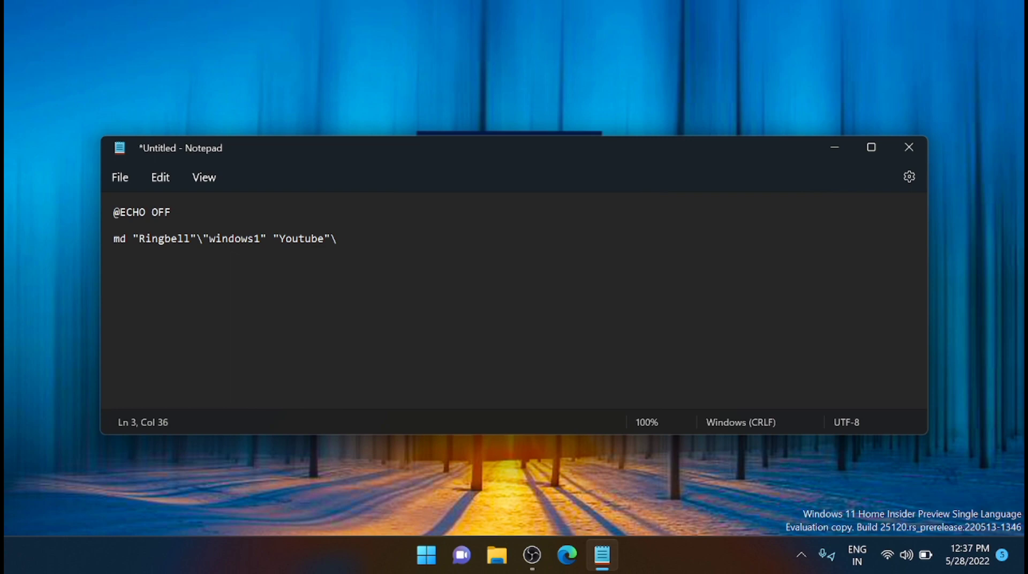
{"action": "type", "text": "\\\"chan"}
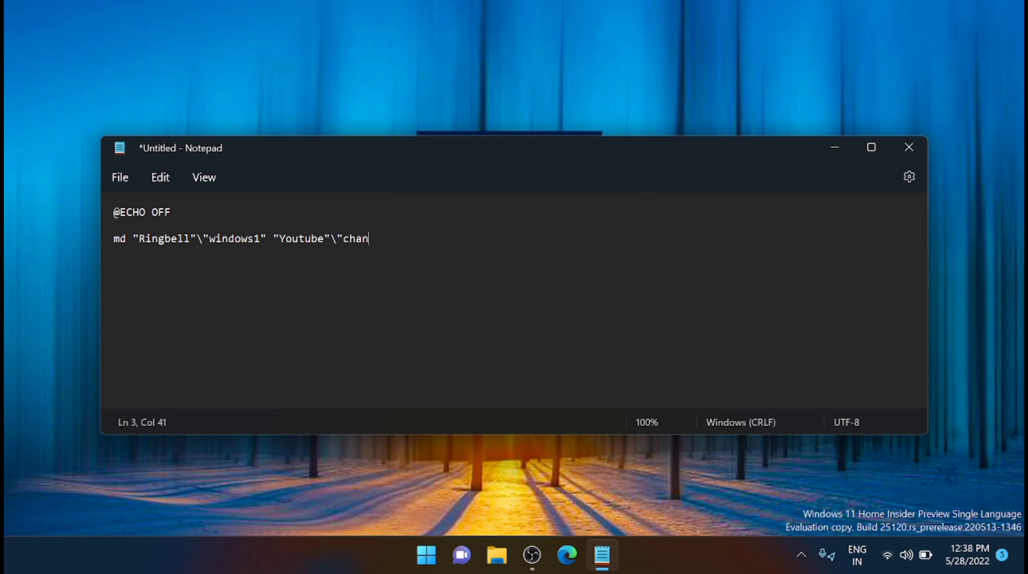
{"action": "type", "text": "nel\""}
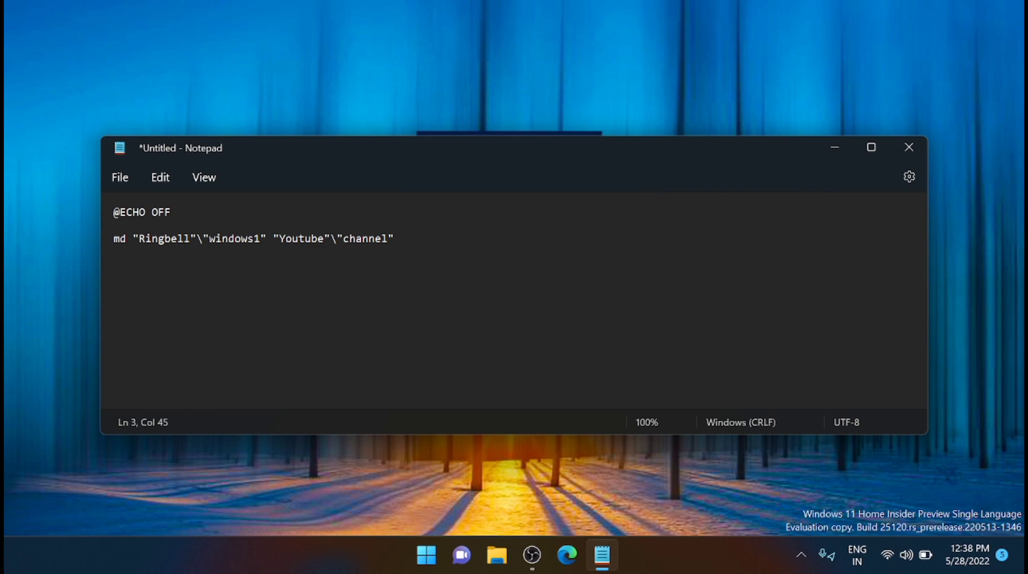
Save the script on F: as myvideo.bat with Save as type set to All files
{"action": "left_click", "coordinate": [120, 177]}
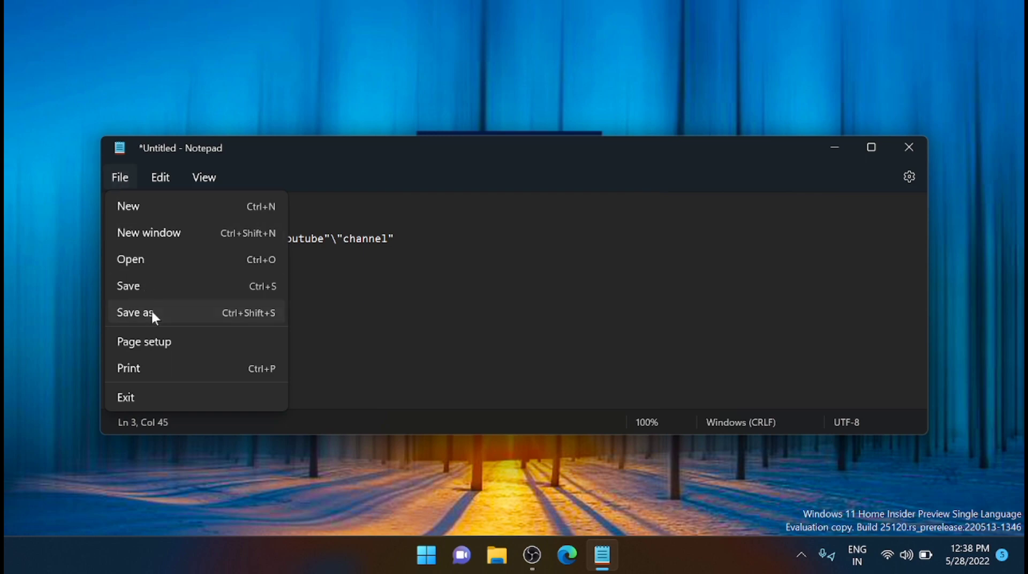
{"action": "left_click", "coordinate": [135, 313]}
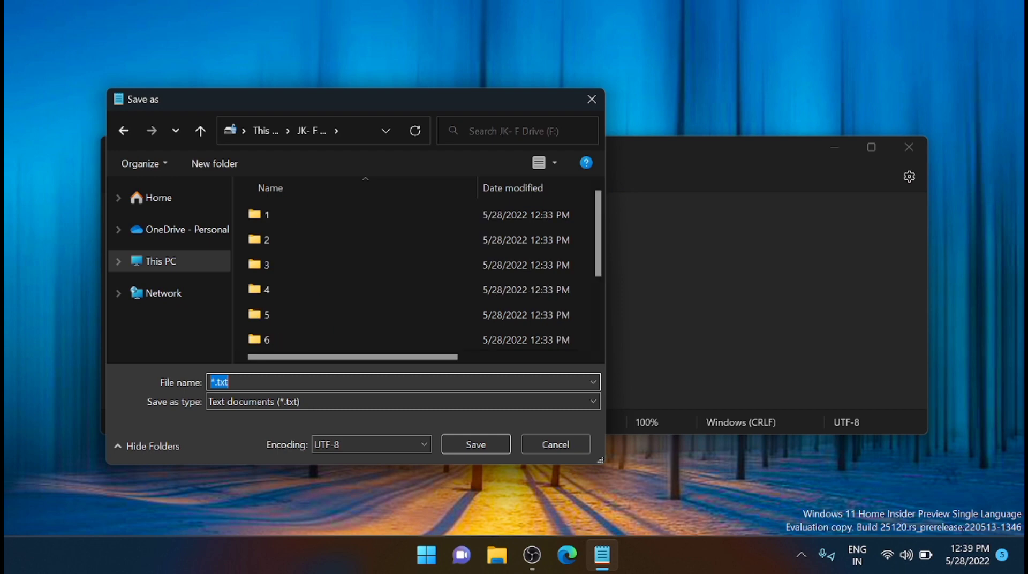
{"action": "type", "text": "my"}
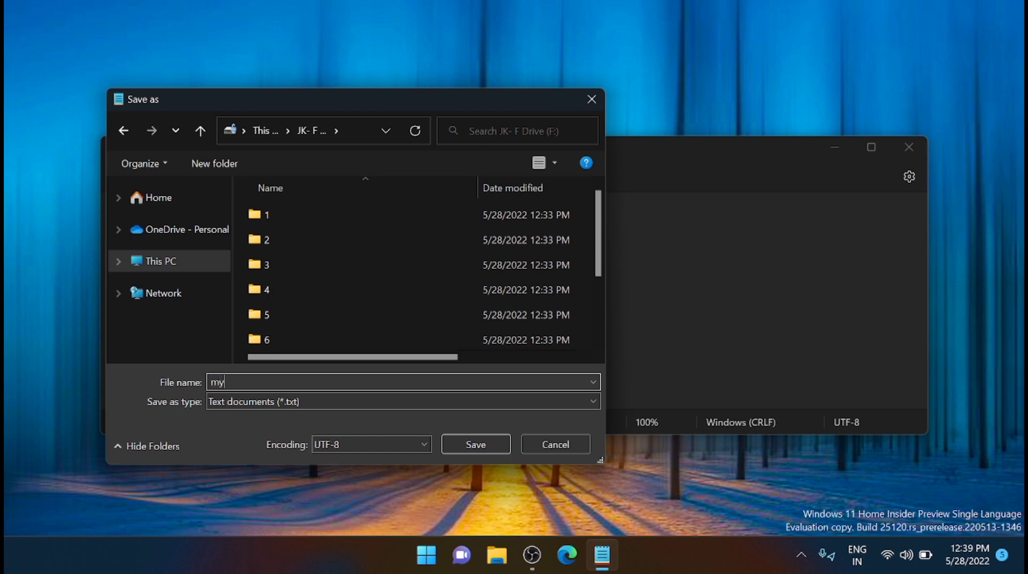
{"action": "type", "text": "vi"}
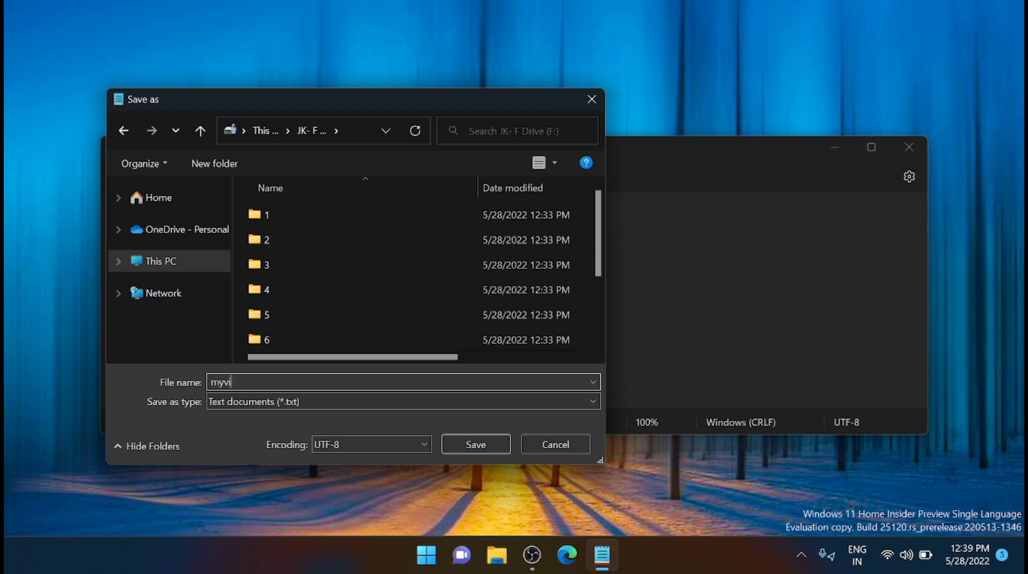
{"action": "type", "text": "deo."}
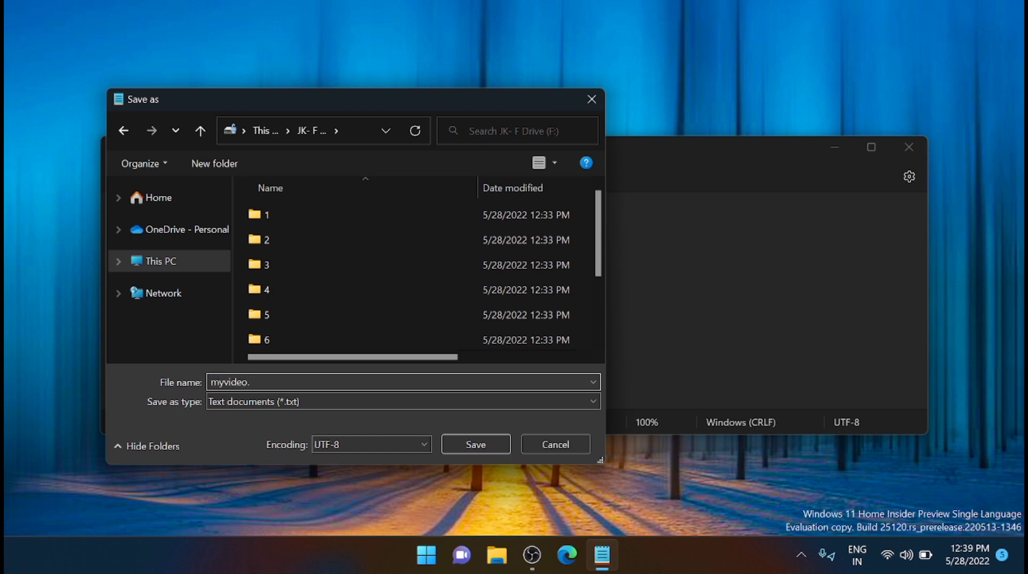
{"action": "type", "text": "bat"}
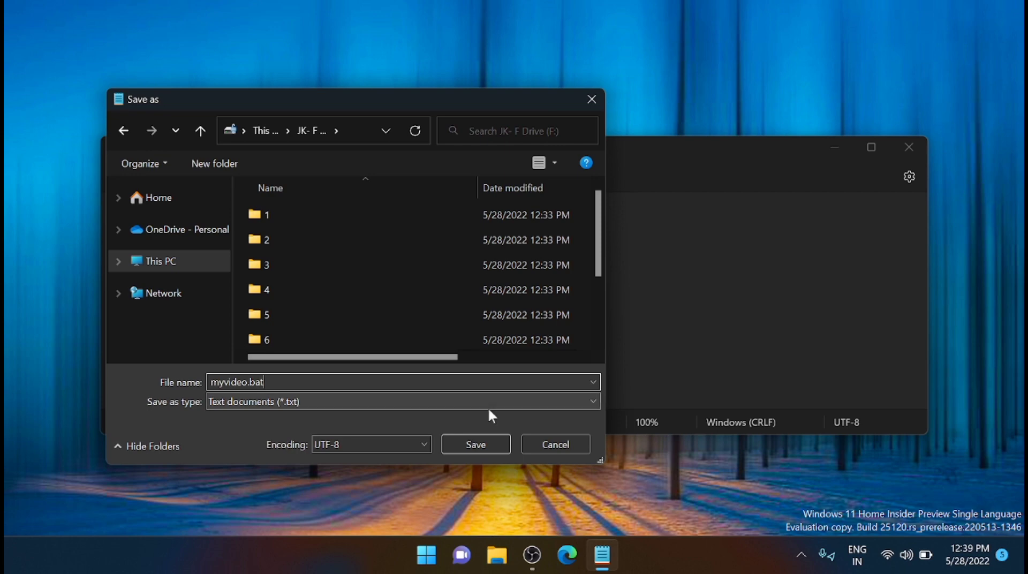
{"action": "mouse_move", "coordinate": [395, 407]}
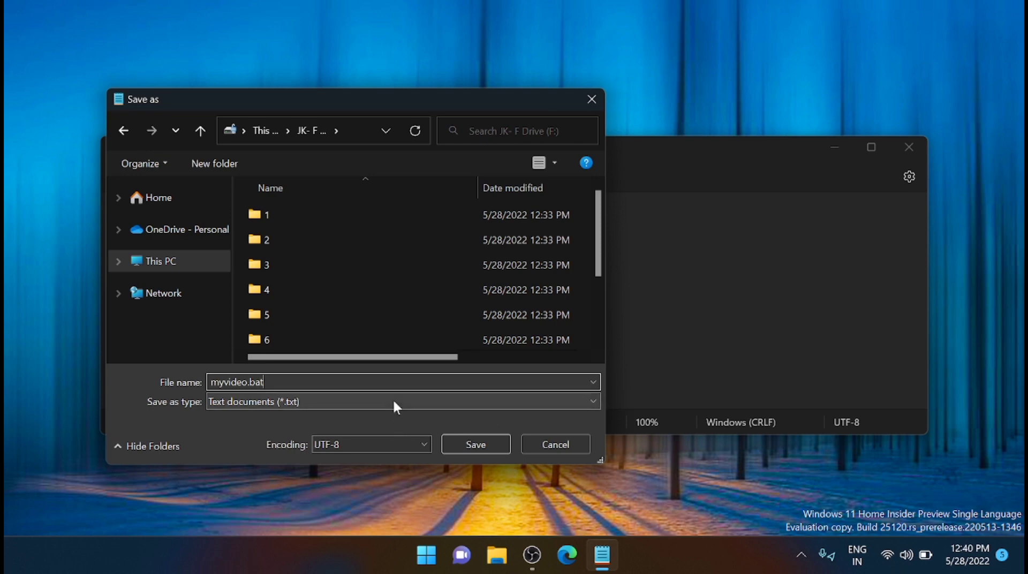
{"action": "left_click", "coordinate": [402, 400]}
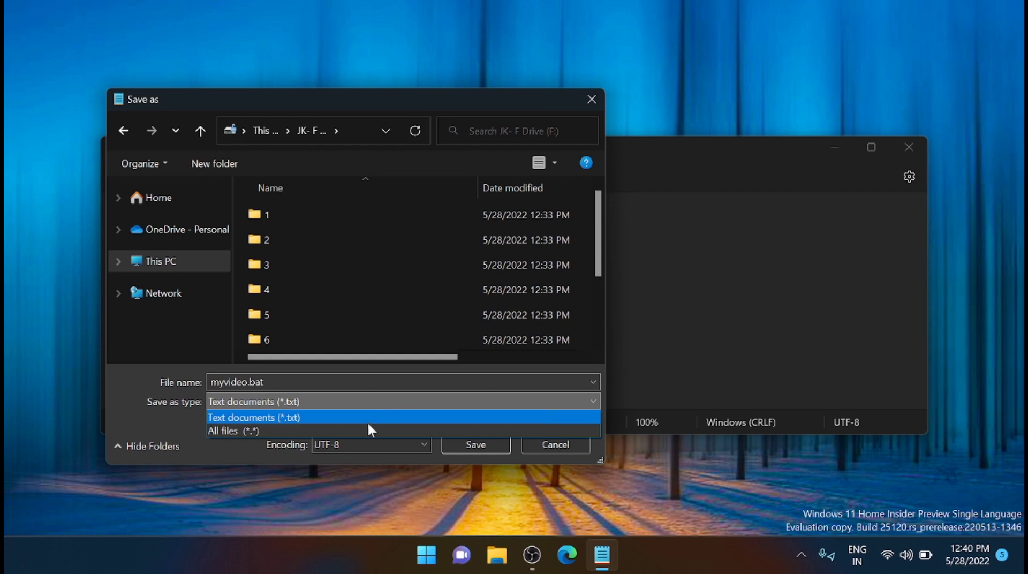
{"action": "mouse_move", "coordinate": [368, 431]}
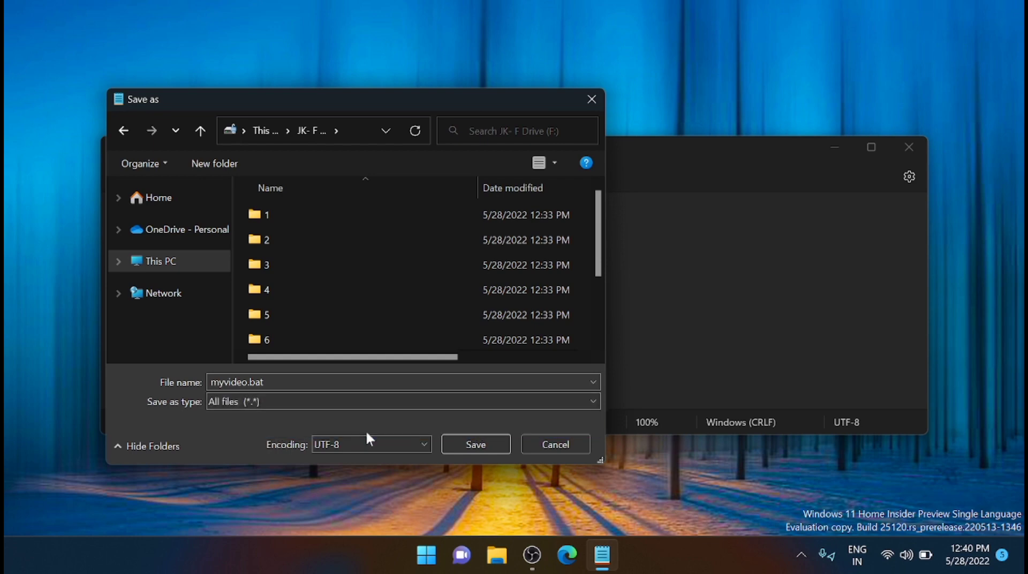
{"action": "left_click", "coordinate": [475, 445]}
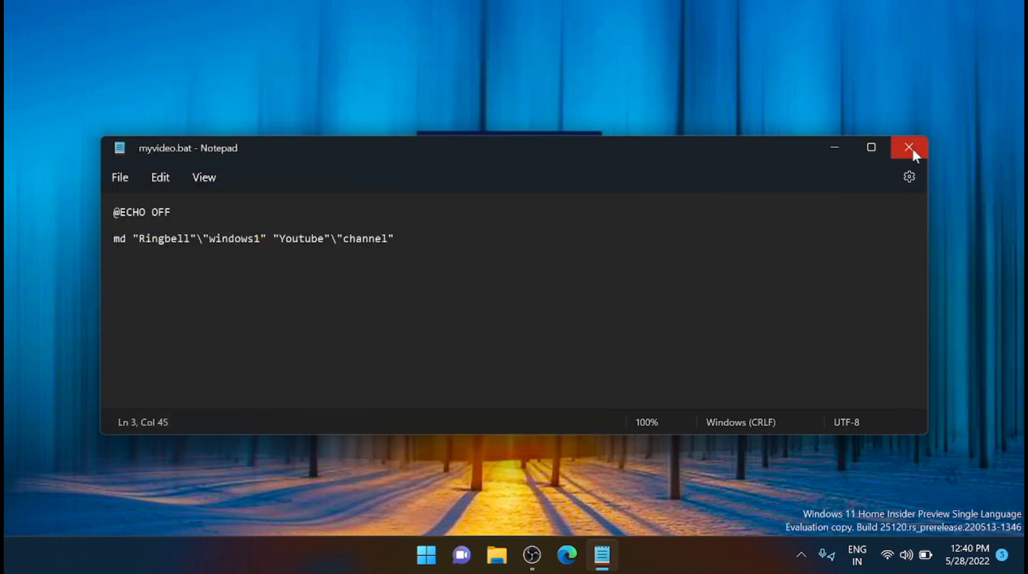
Close Notepad and run myvideo.bat from File Explorer on the F: drive
{"action": "left_click", "coordinate": [909, 147]}
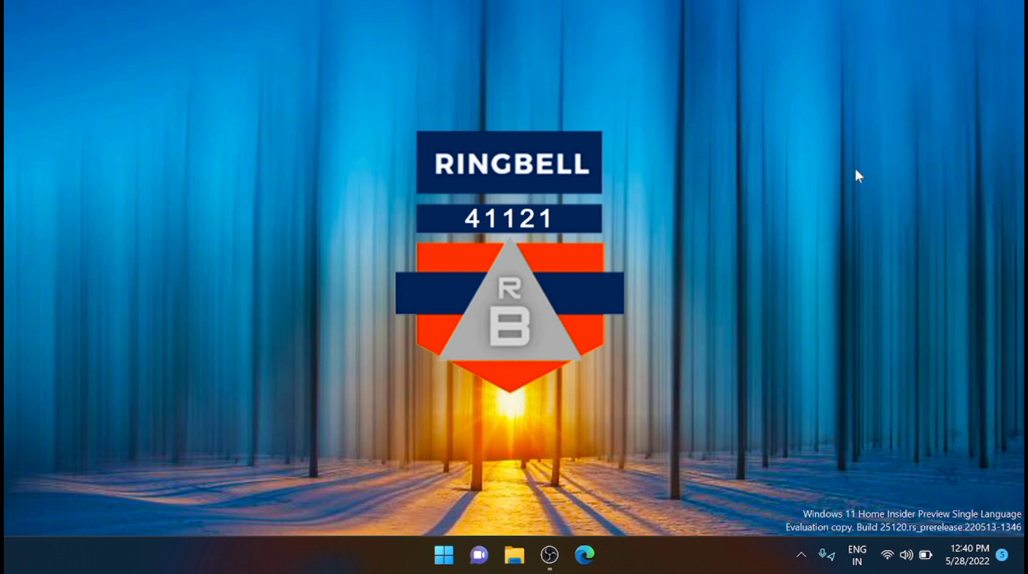
{"action": "mouse_move", "coordinate": [556, 515]}
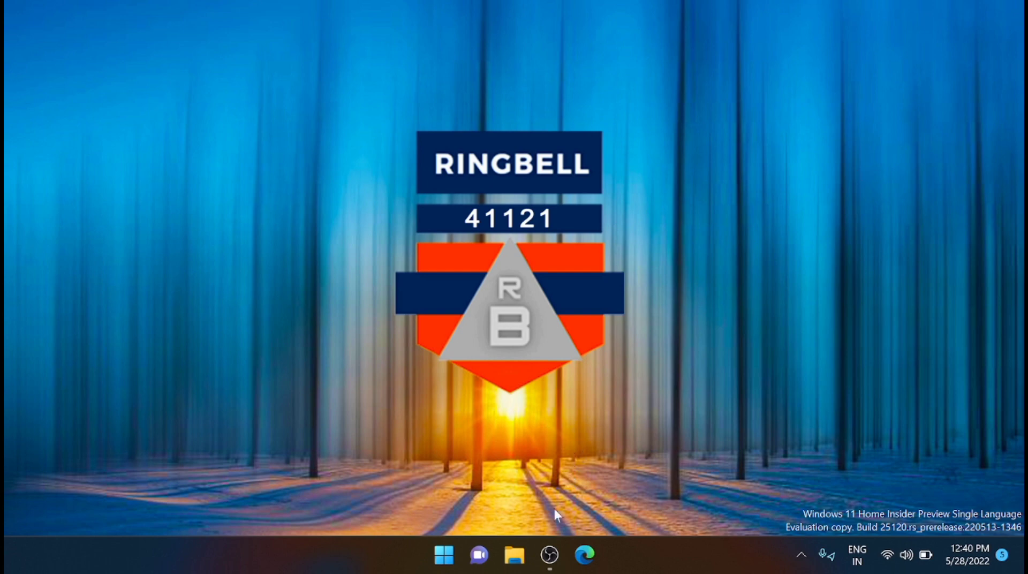
{"action": "left_click", "coordinate": [514, 555]}
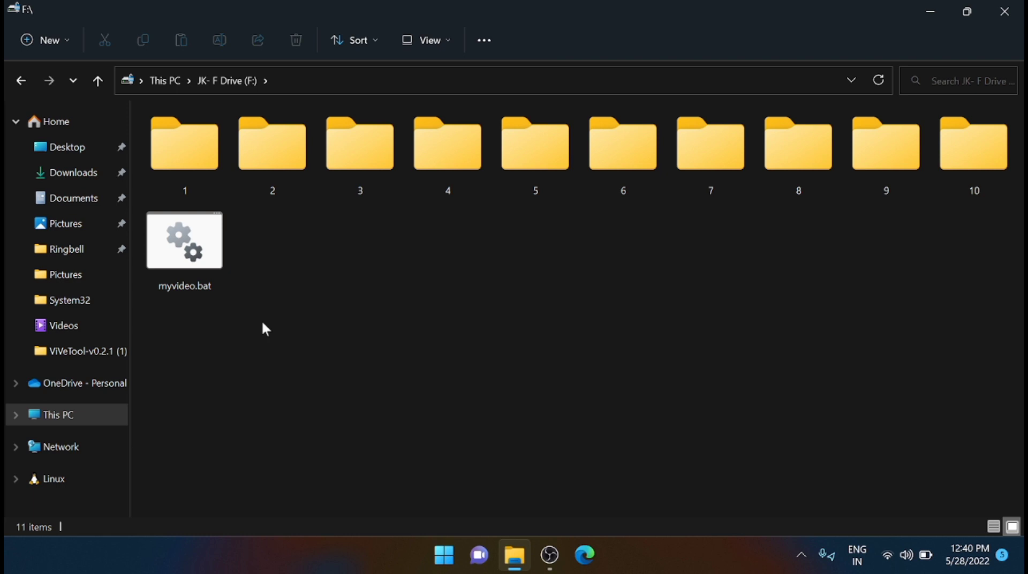
{"action": "mouse_move", "coordinate": [196, 249]}
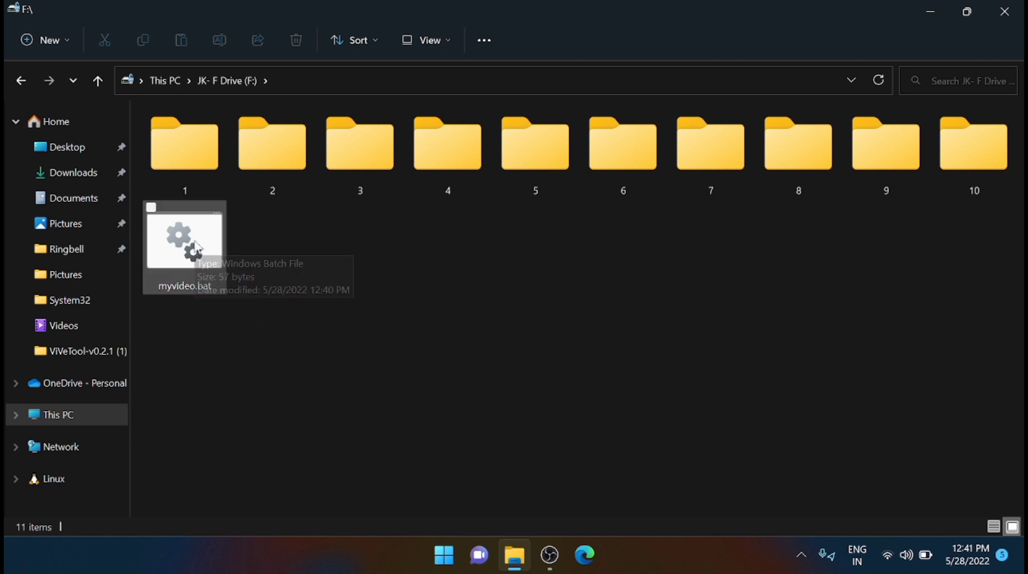
{"action": "left_click", "coordinate": [184, 236]}
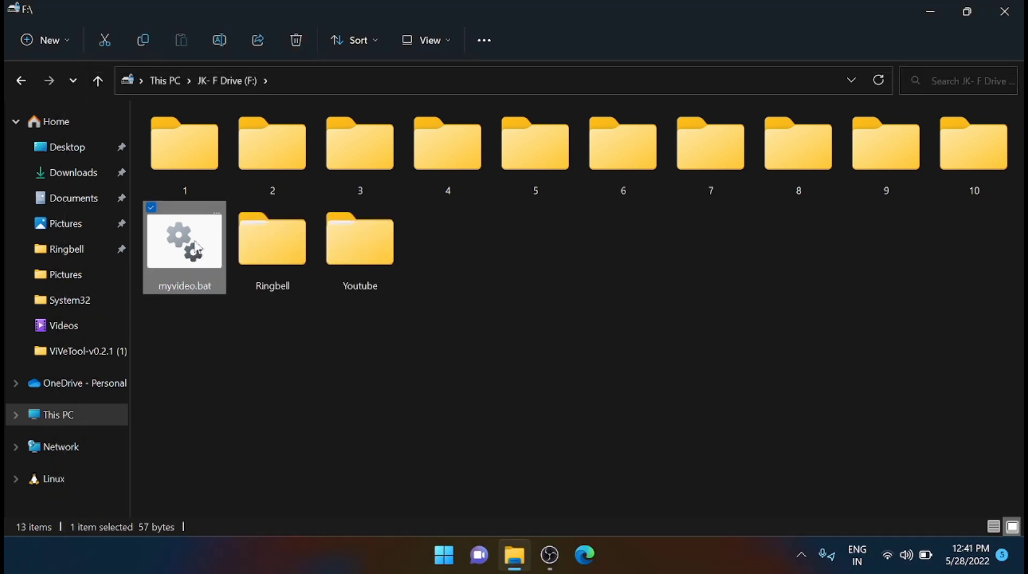
{"action": "mouse_move", "coordinate": [410, 256]}
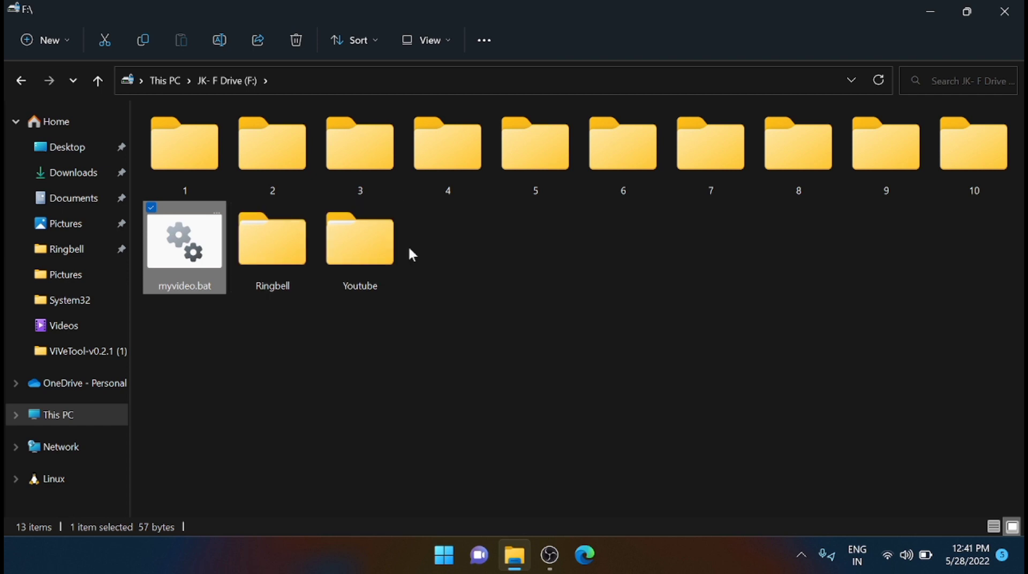
{"action": "mouse_move", "coordinate": [281, 306]}
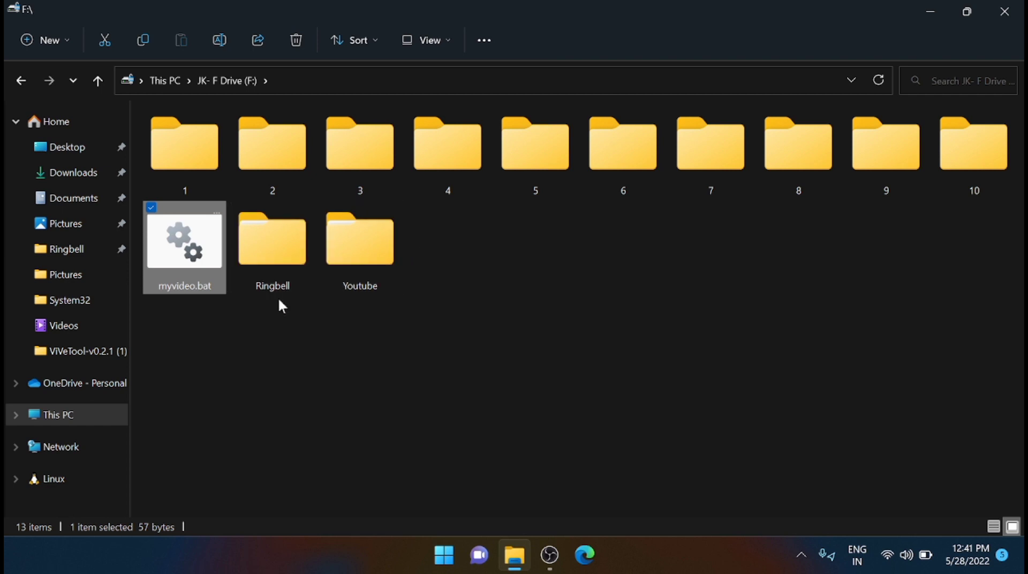
Inspect the new Ringbell folder for windows1, go back, and open Youtube
{"action": "double_click", "coordinate": [272, 240]}
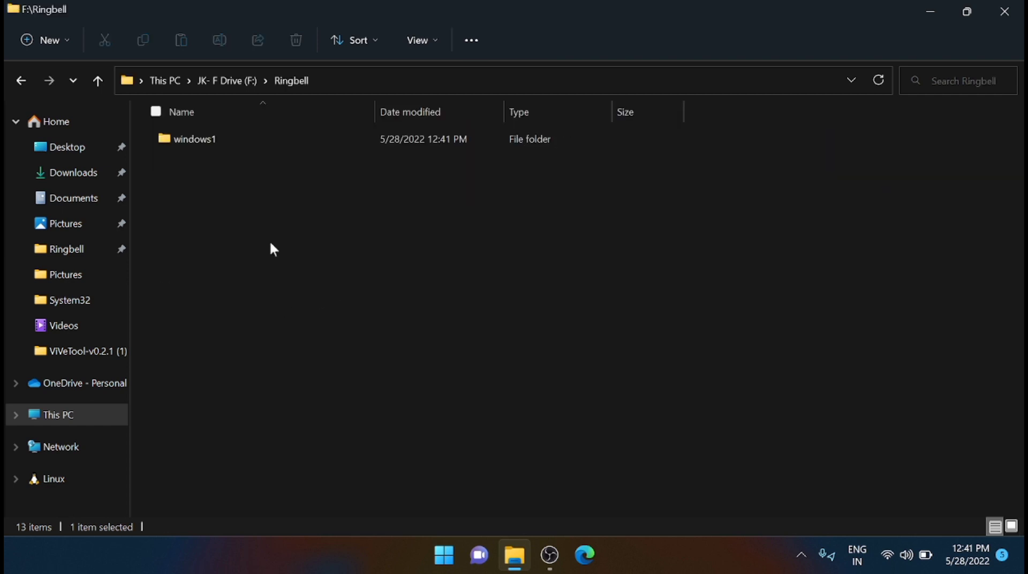
{"action": "double_click", "coordinate": [194, 139]}
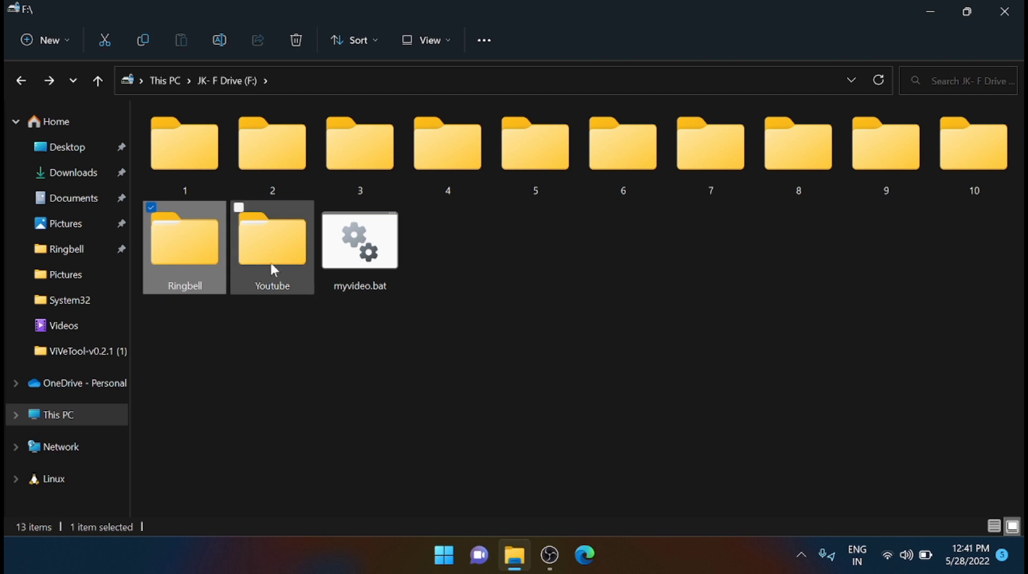
{"action": "double_click", "coordinate": [271, 240]}
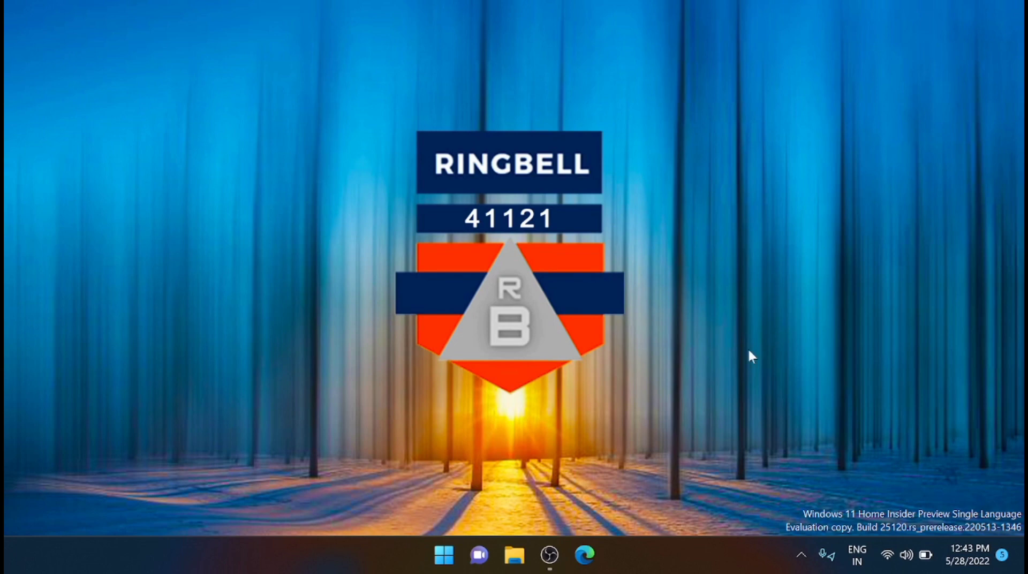
{"action": "mouse_move", "coordinate": [623, 502]}
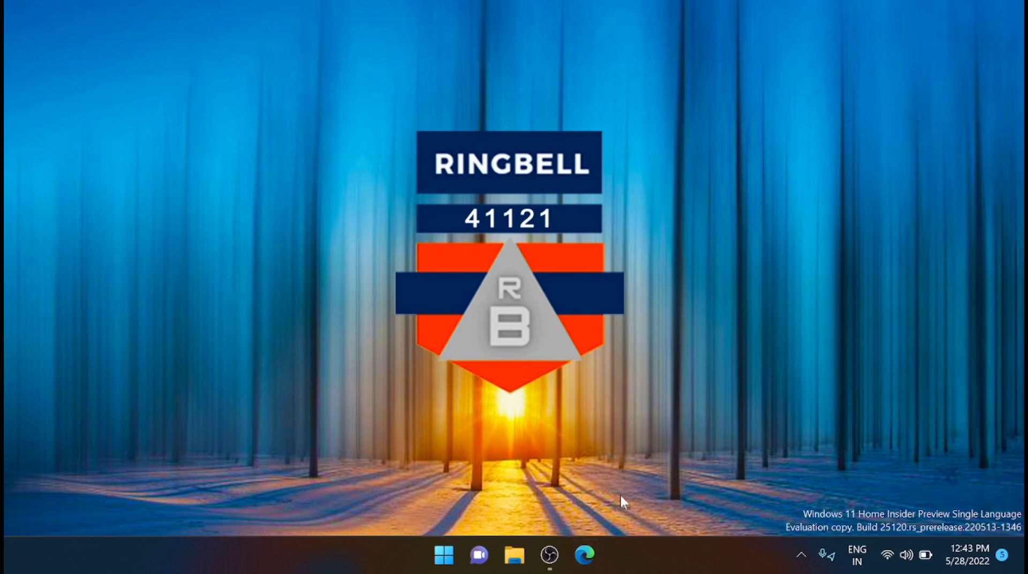